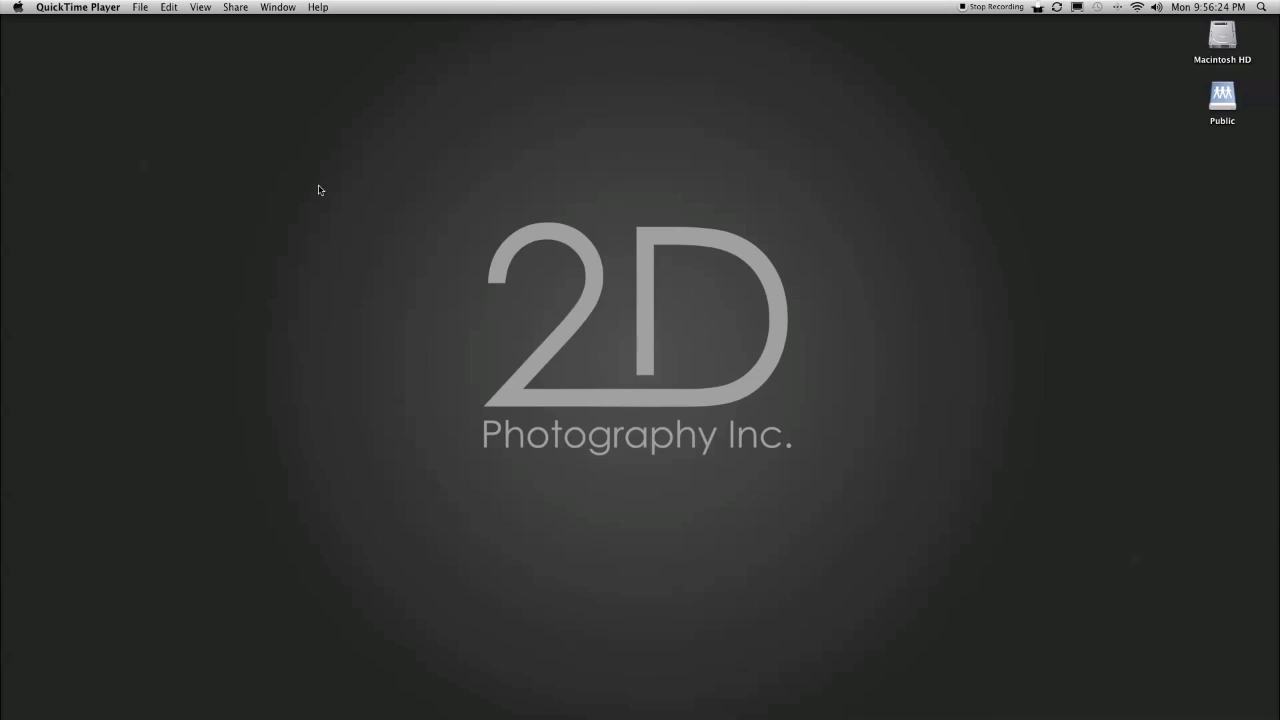
pyautogui.moveTo(878, 264)
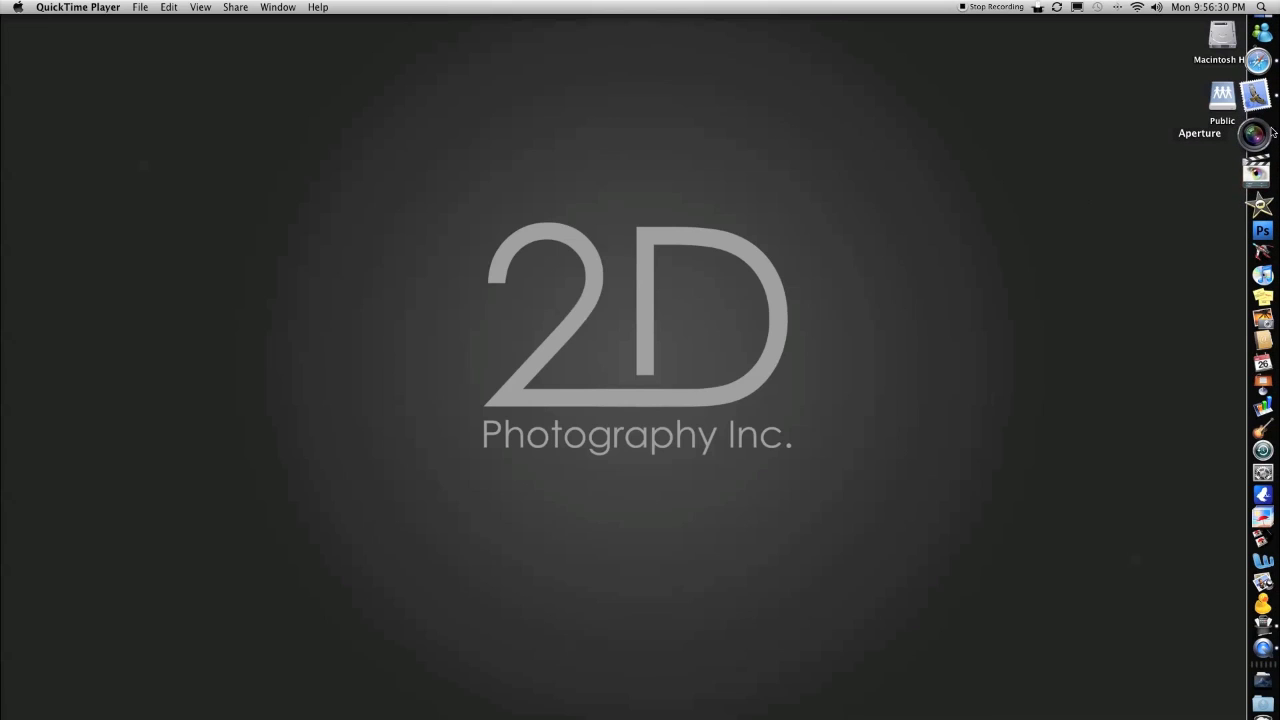
# - Launch Aperture, show the Adjustments inspector and view the wide bridge shot full size
pyautogui.click(1256, 134)
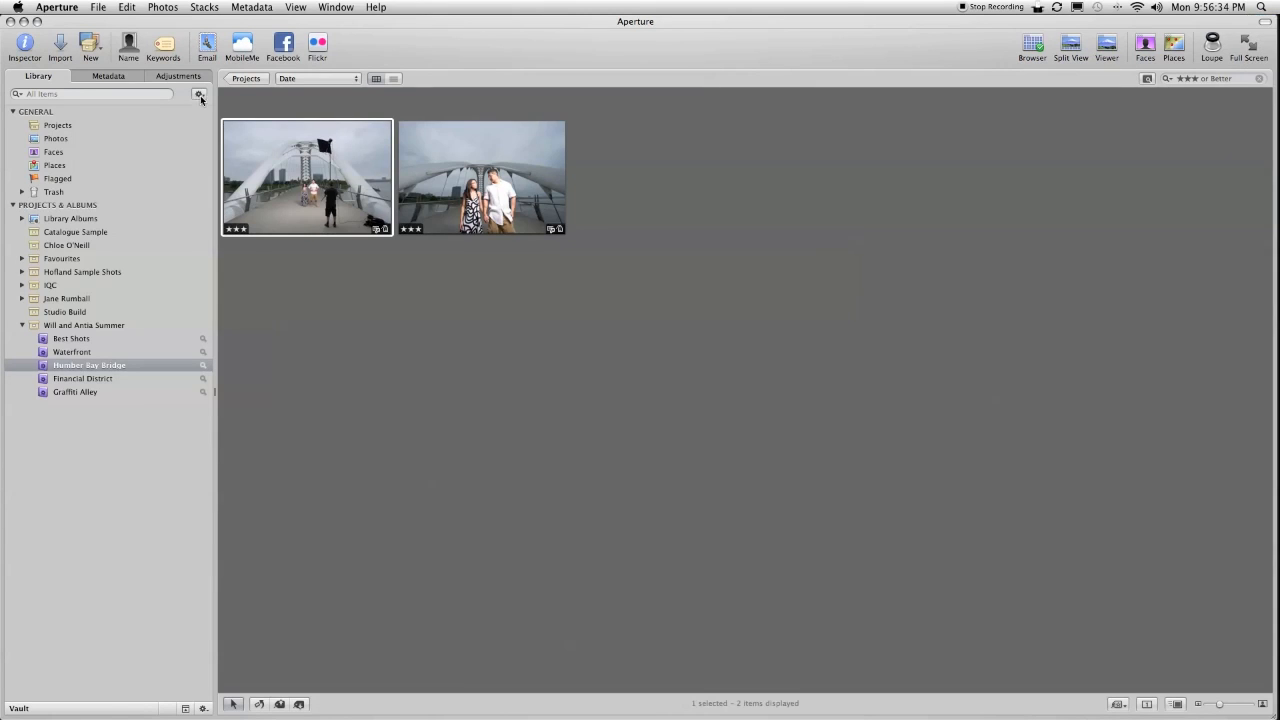
pyautogui.click(178, 76)
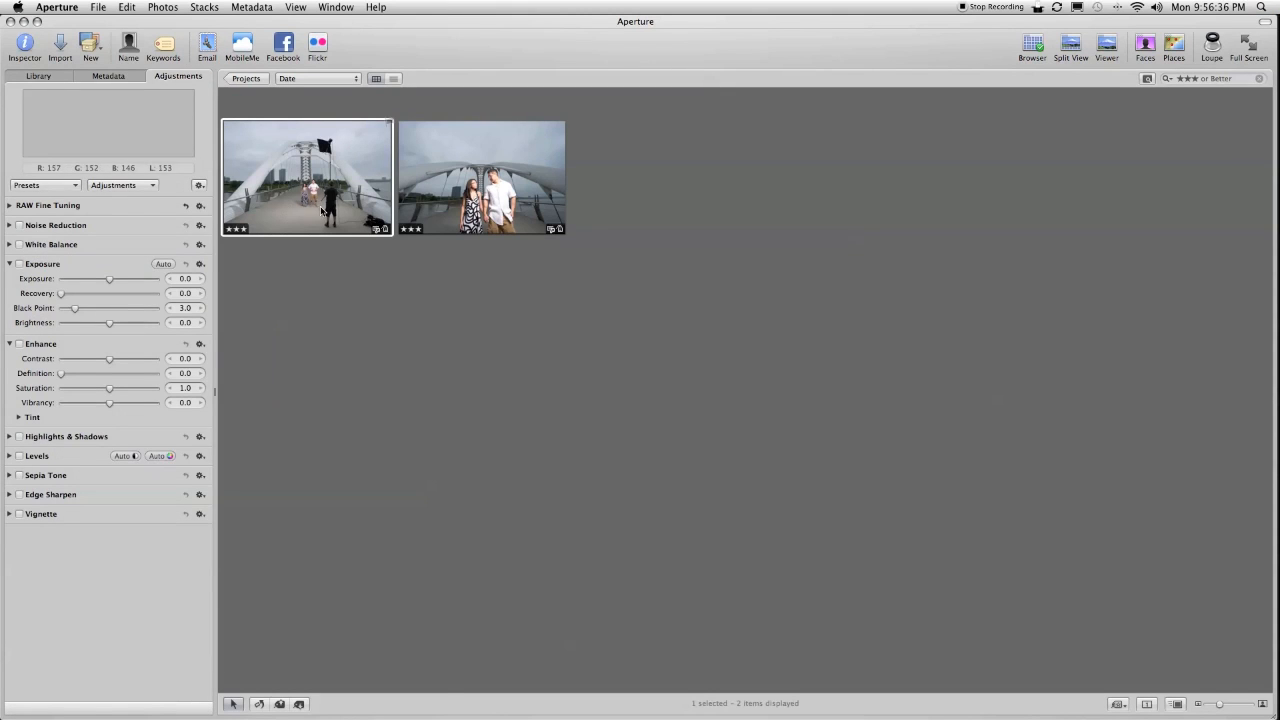
pyautogui.doubleClick(308, 178)
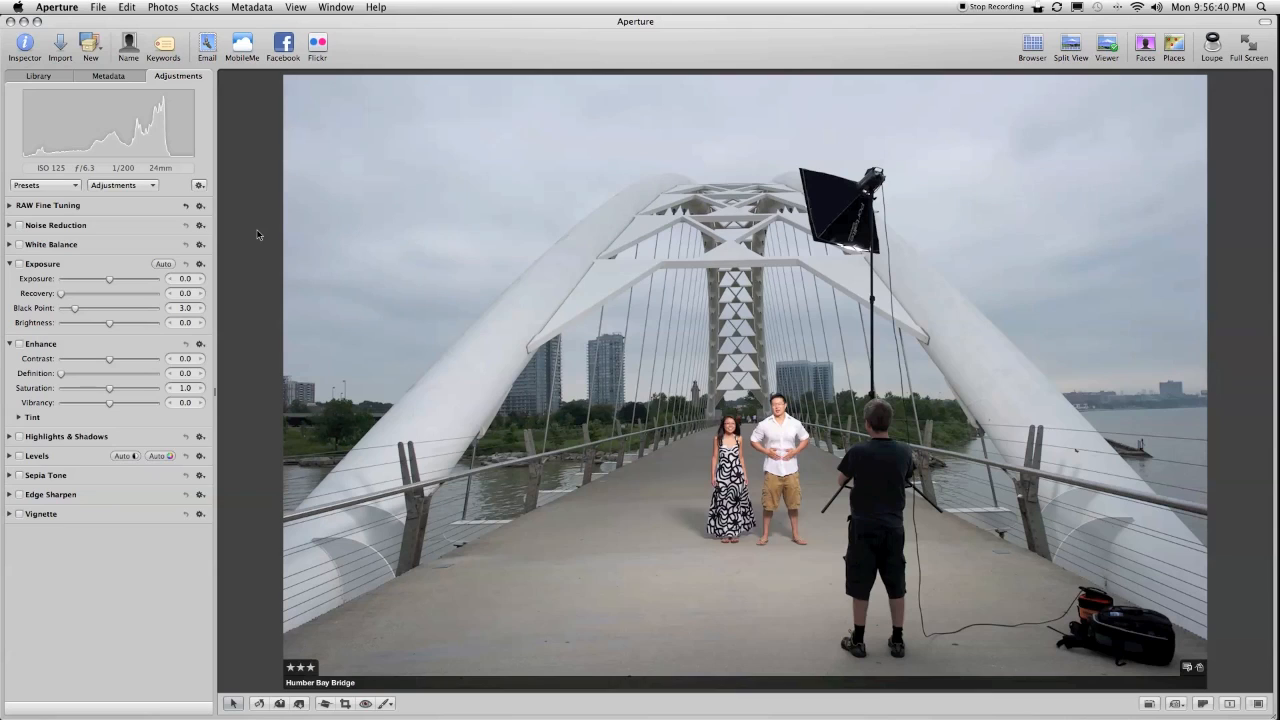
pyautogui.moveTo(268, 226)
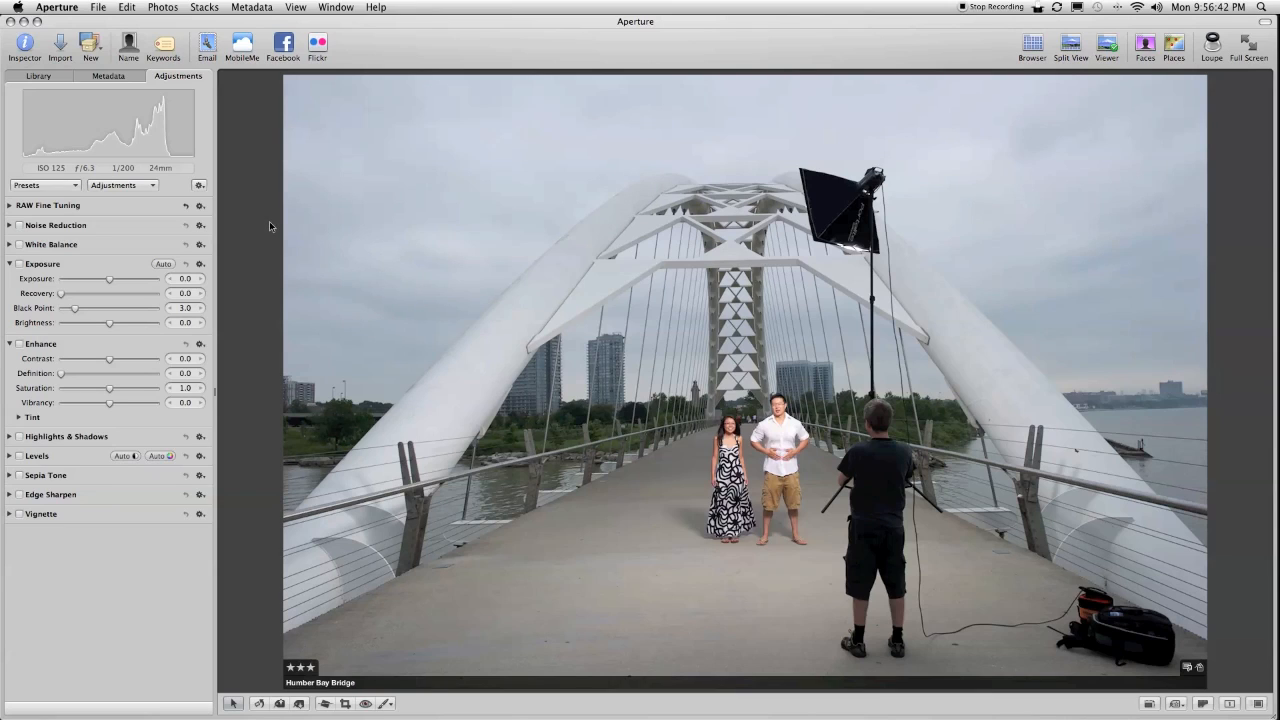
pyautogui.click(384, 704)
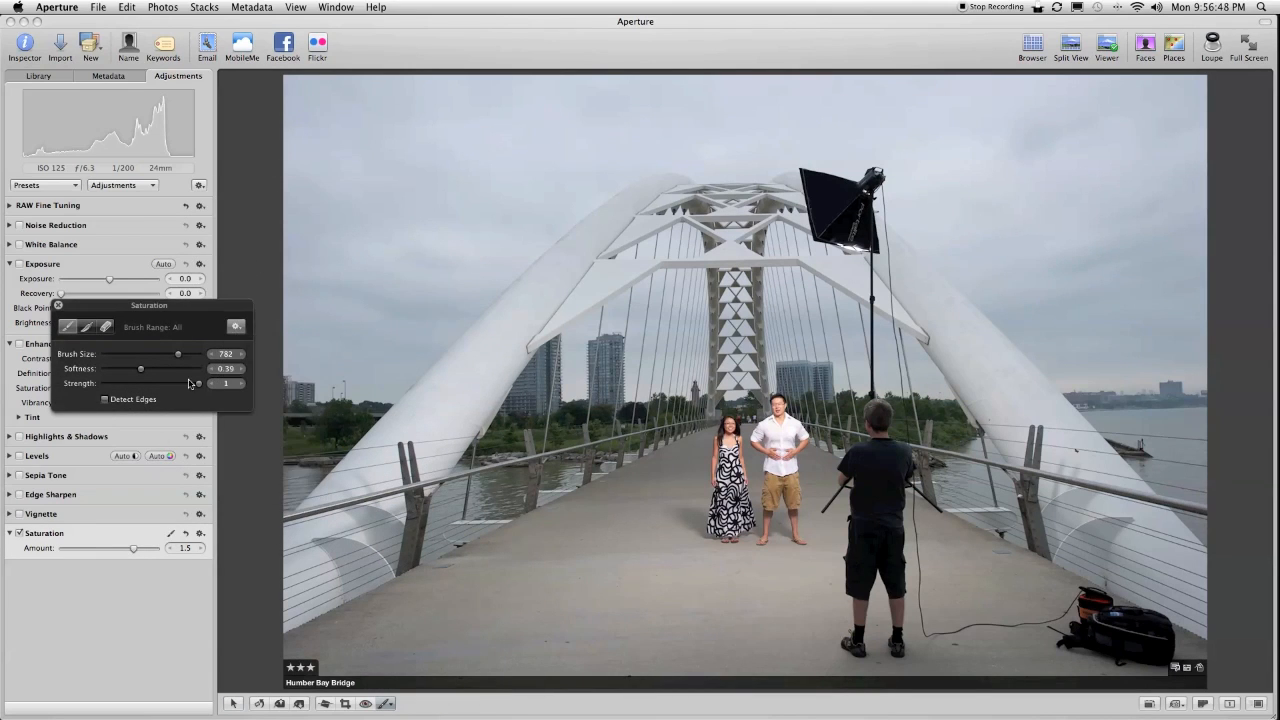
pyautogui.moveTo(178, 354); pyautogui.dragTo(108, 354)
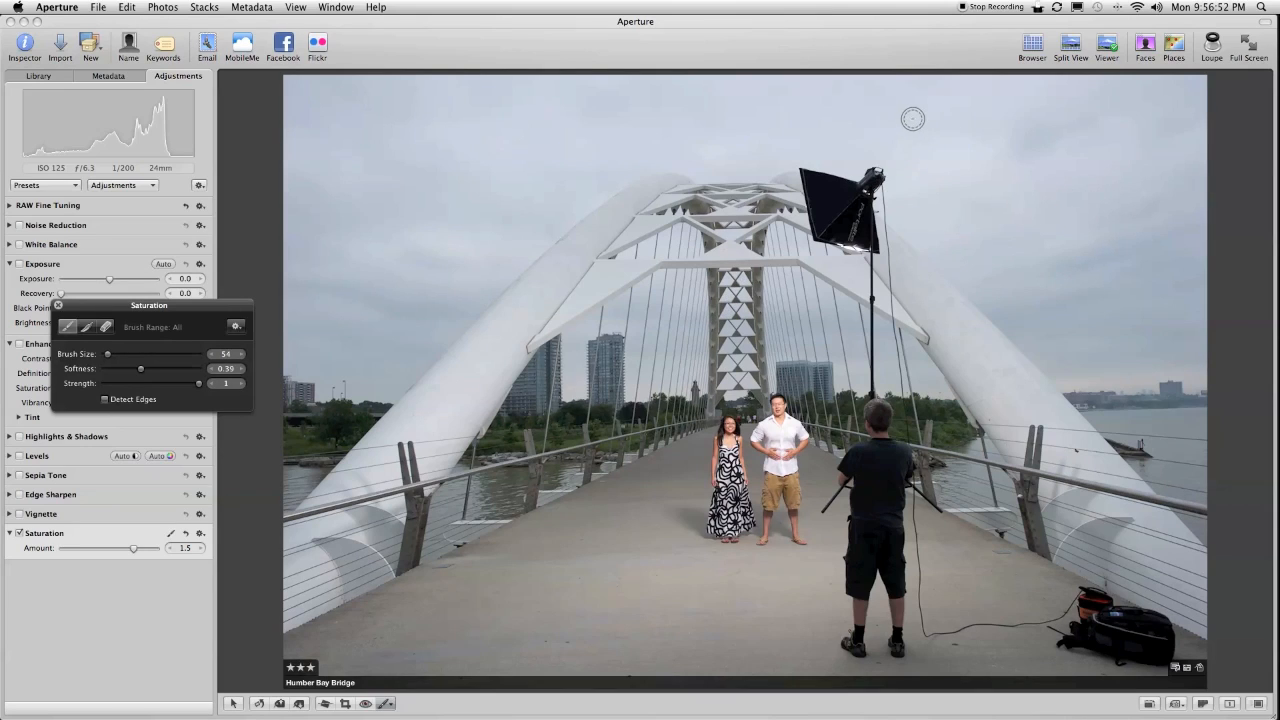
pyautogui.moveTo(910, 114); pyautogui.dragTo(924, 190)
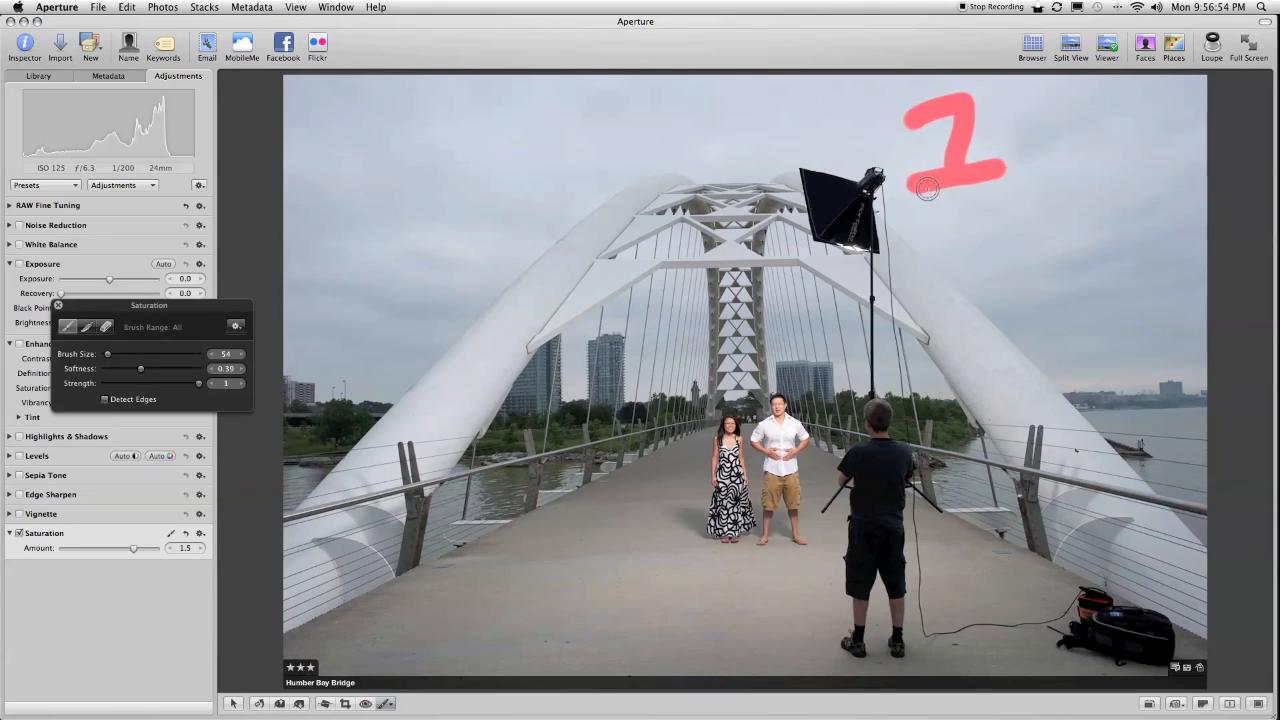
pyautogui.moveTo(864, 236)
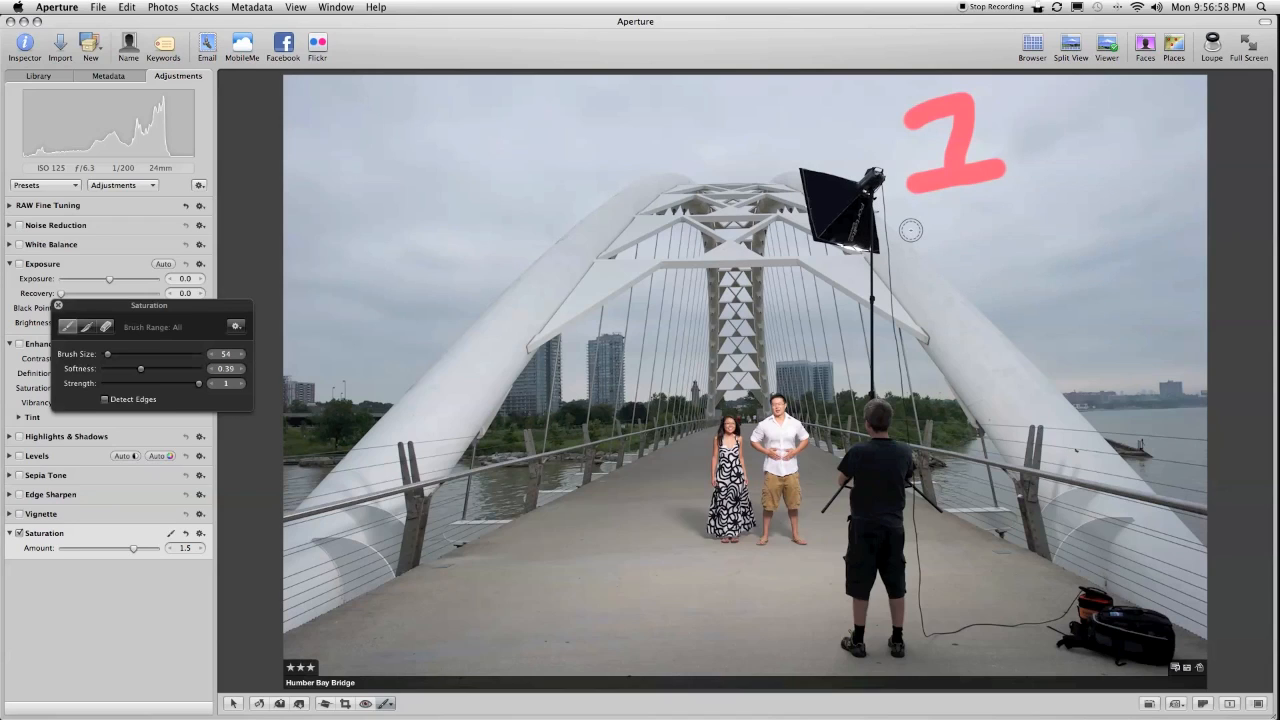
pyautogui.moveTo(1032, 504)
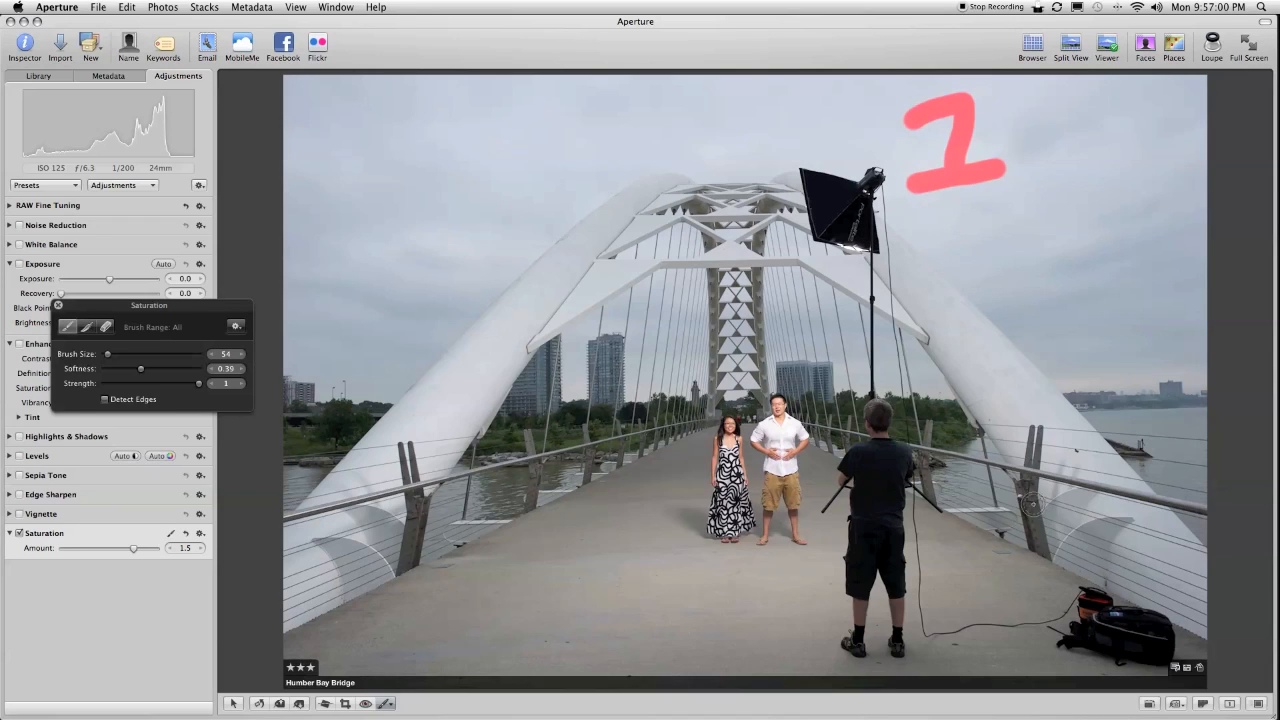
pyautogui.moveTo(1036, 504); pyautogui.dragTo(1156, 504)
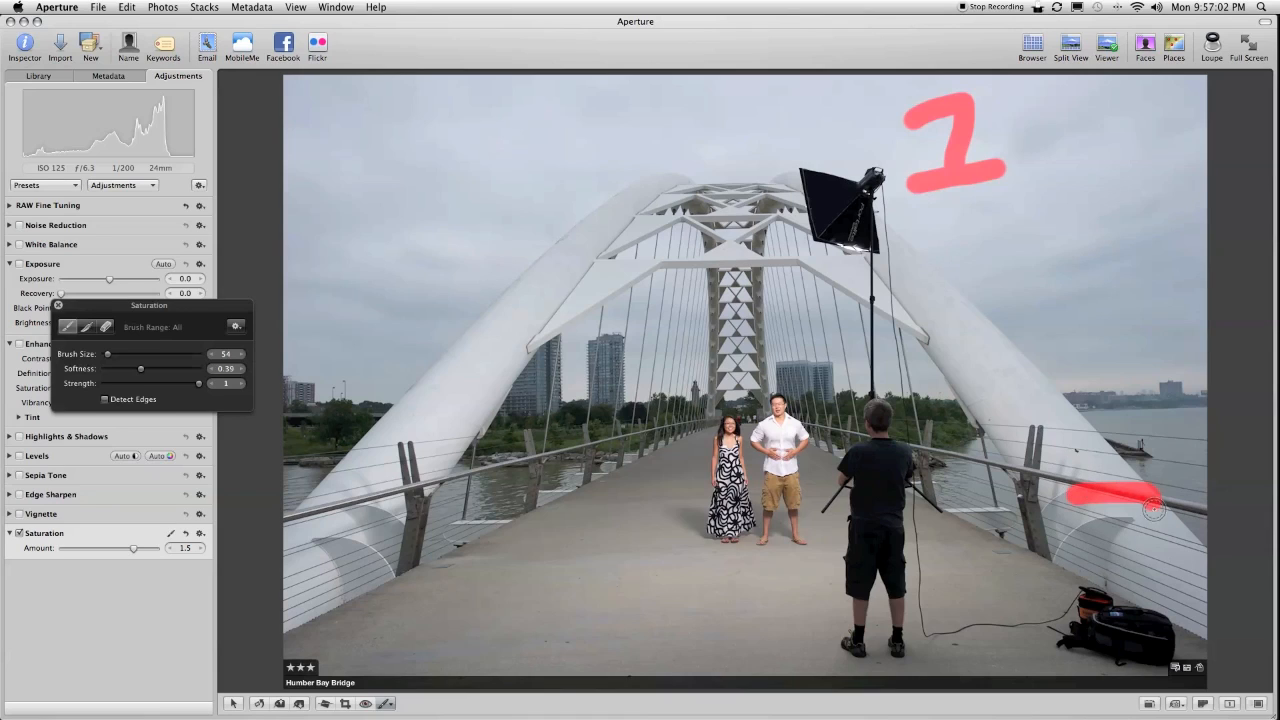
pyautogui.moveTo(1156, 504); pyautogui.dragTo(1040, 636)
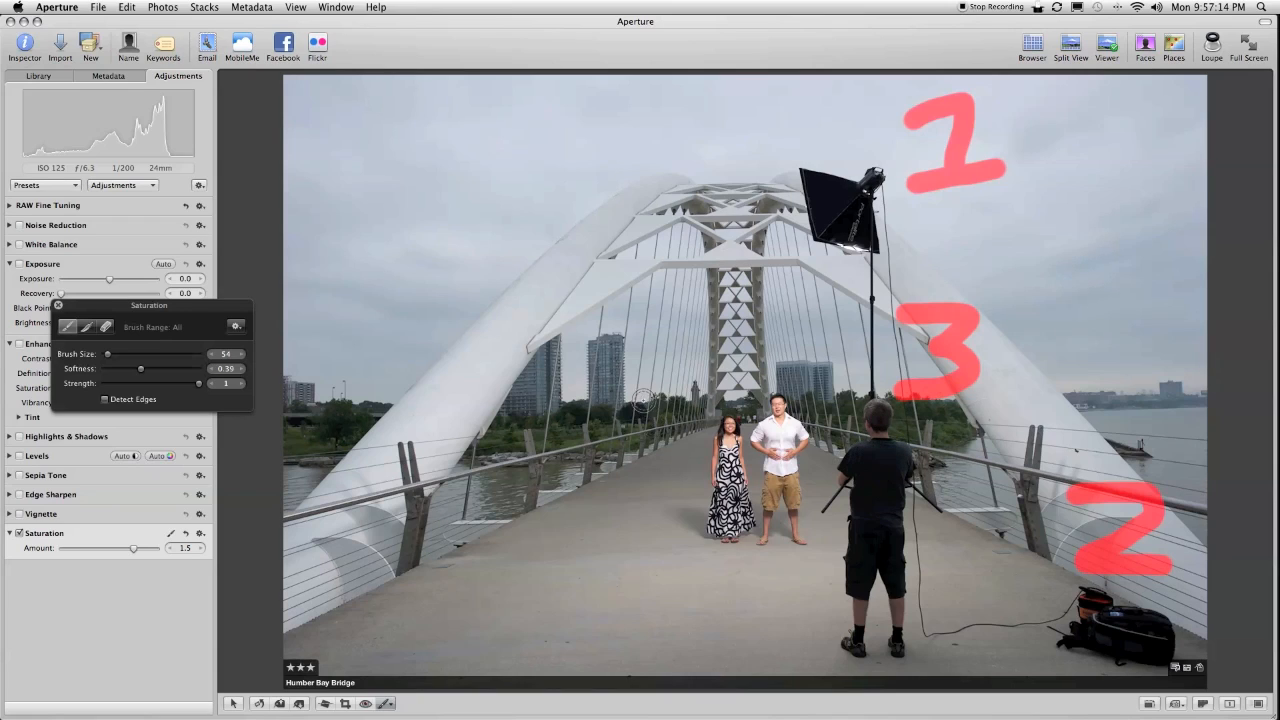
pyautogui.moveTo(640, 410); pyautogui.dragTo(656, 540)
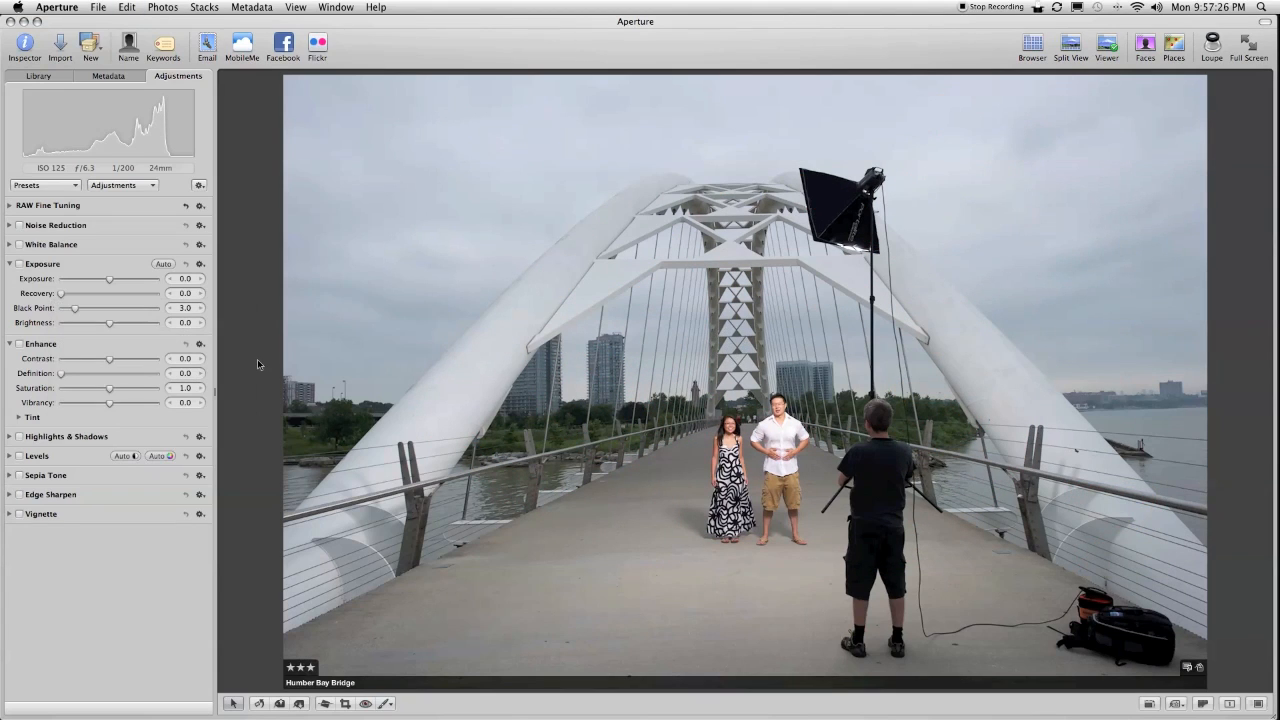
# - Return to the project's photo thumbnails in the Browser
pyautogui.click(1032, 44)
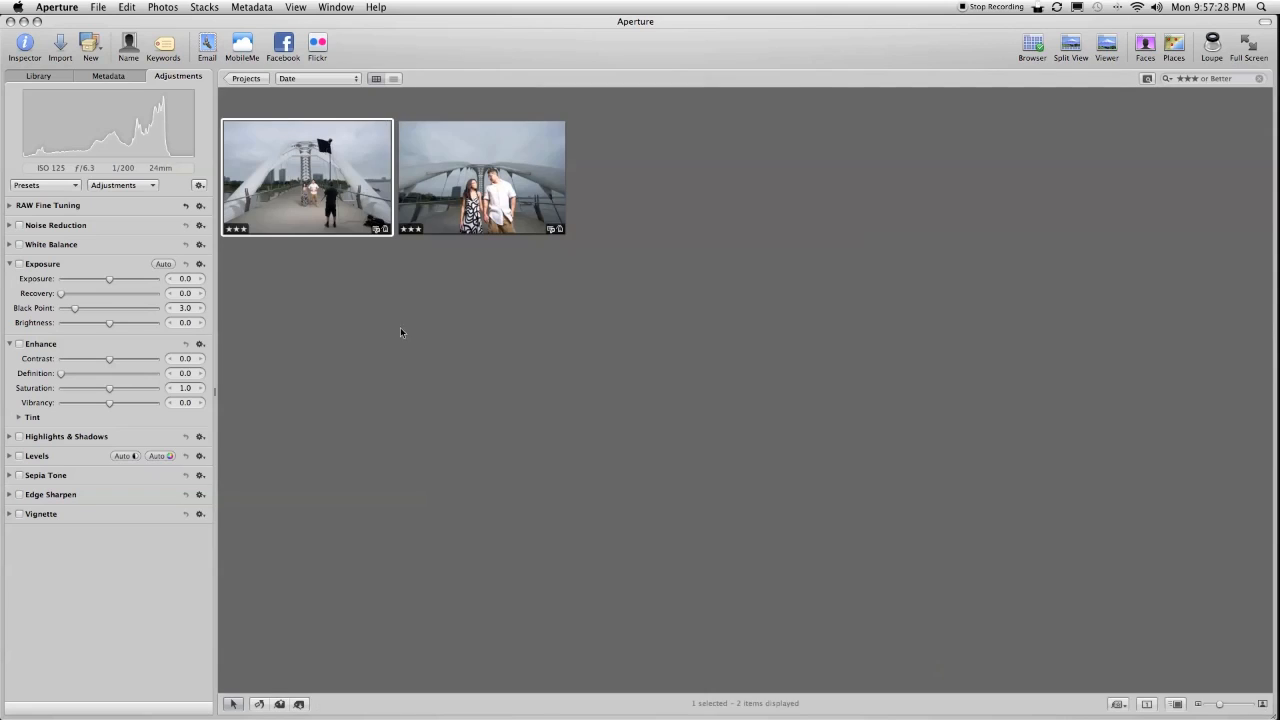
pyautogui.moveTo(490, 196)
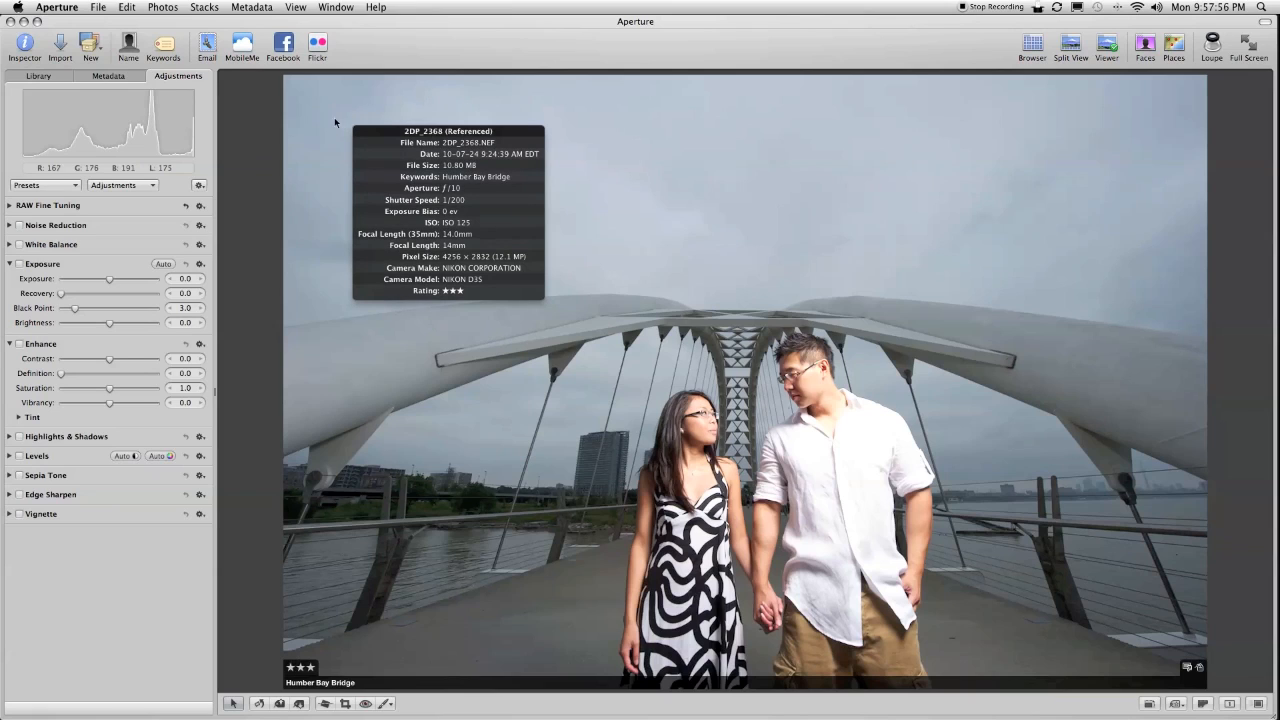
pyautogui.moveTo(388, 376)
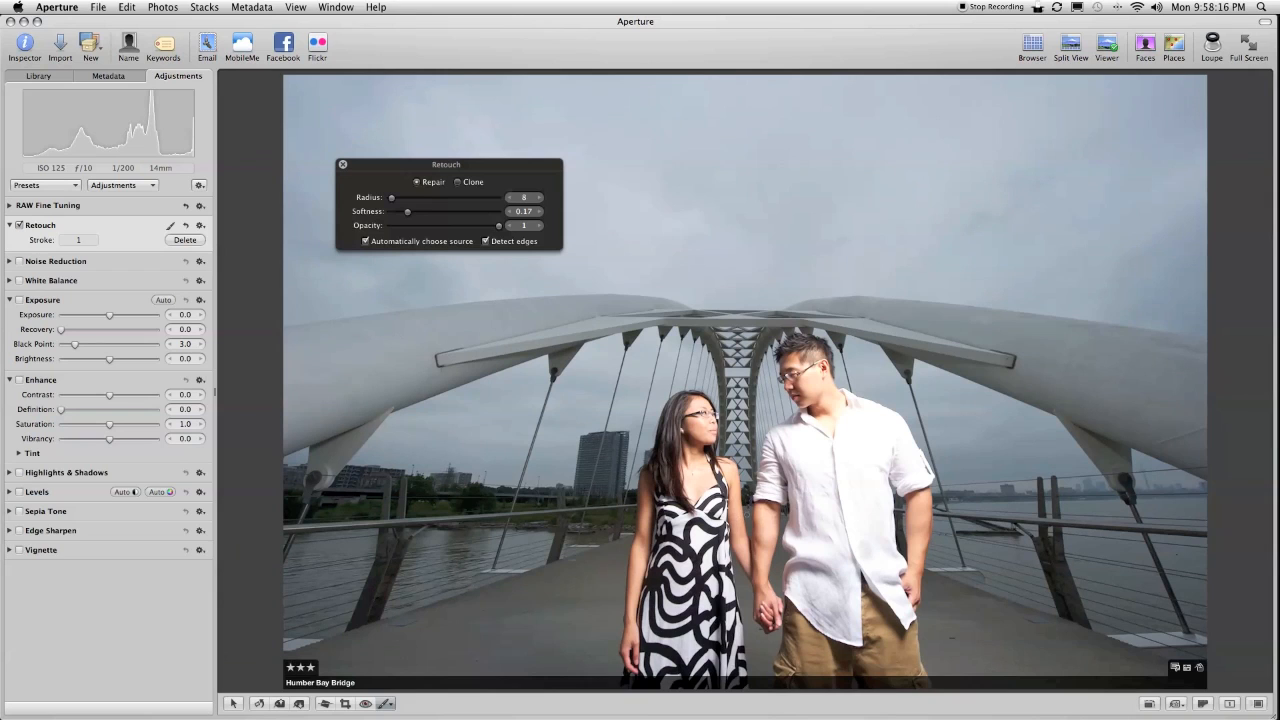
# - Zoom into the background and clone over the two walkers between the couple
pyautogui.moveTo(392, 198); pyautogui.dragTo(448, 198)
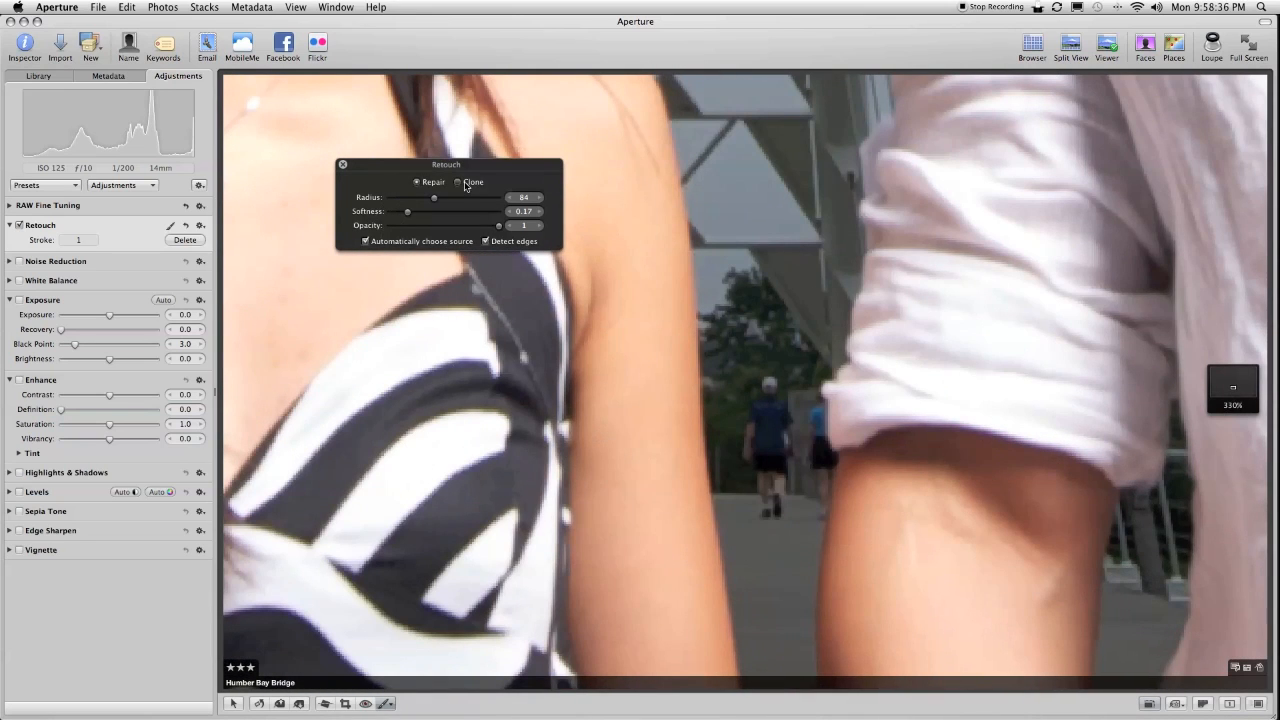
pyautogui.click(460, 182)
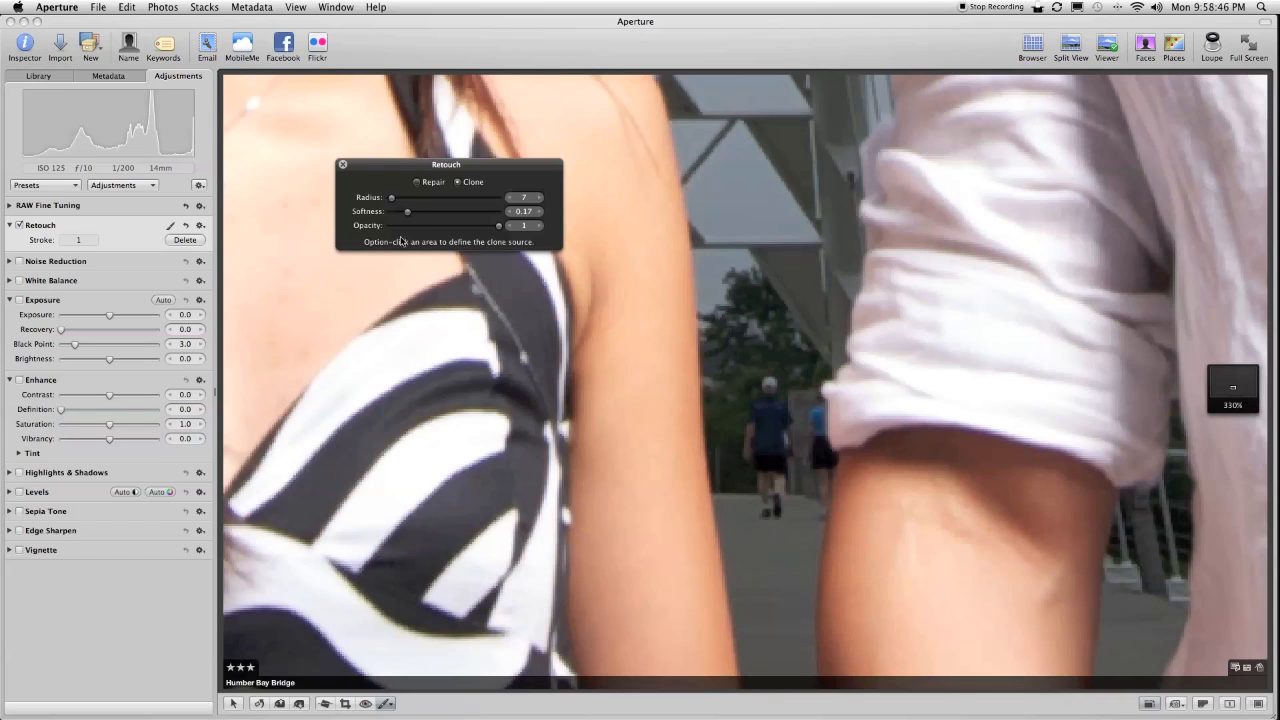
pyautogui.moveTo(736, 496)
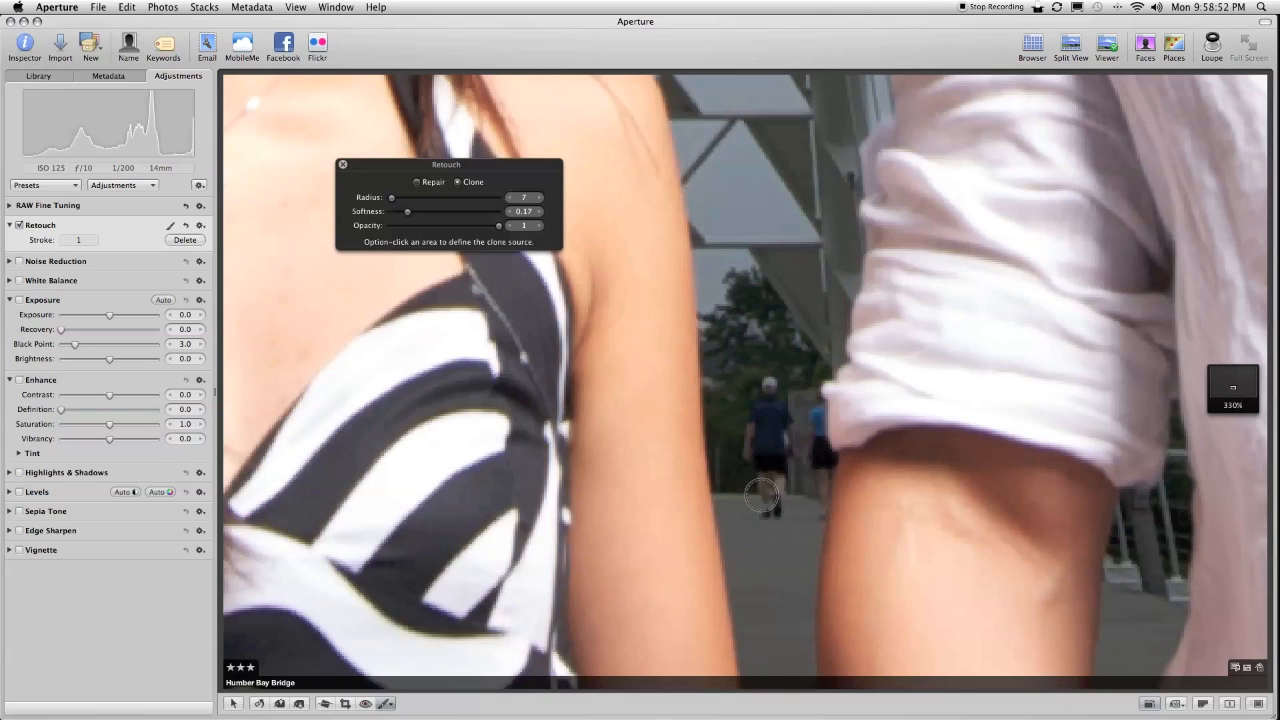
pyautogui.click(758, 496)
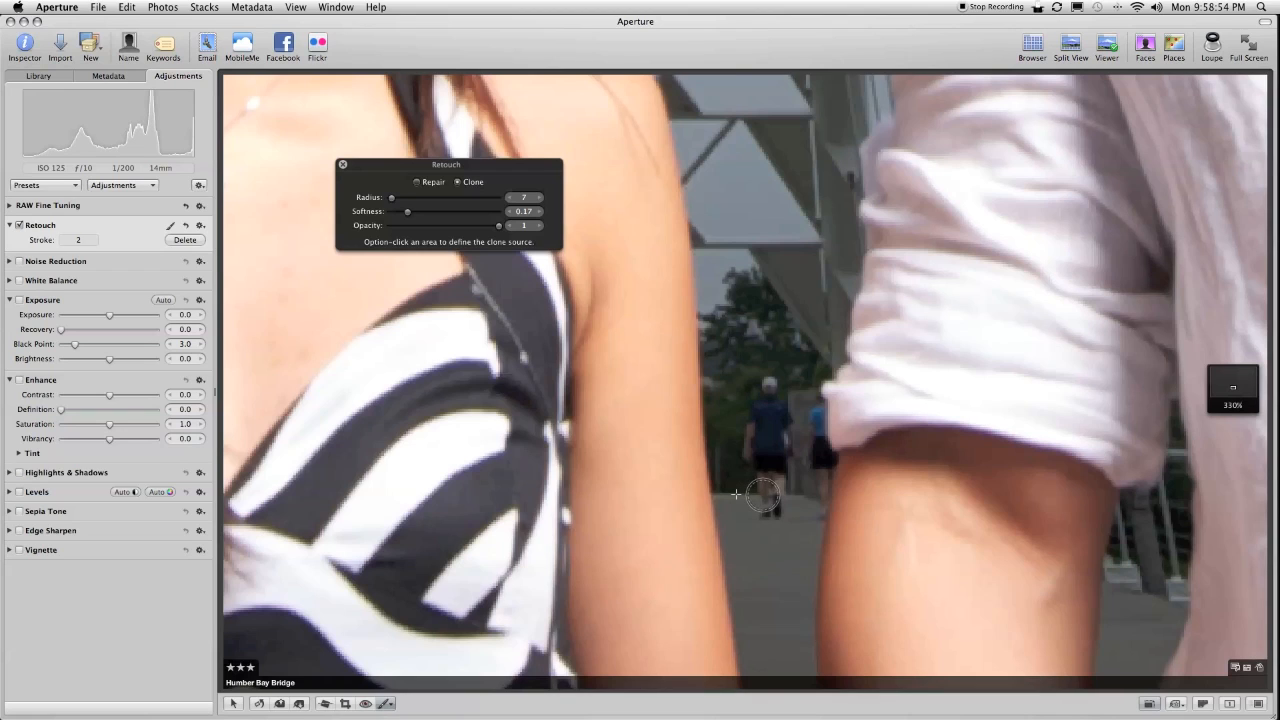
pyautogui.moveTo(764, 512)
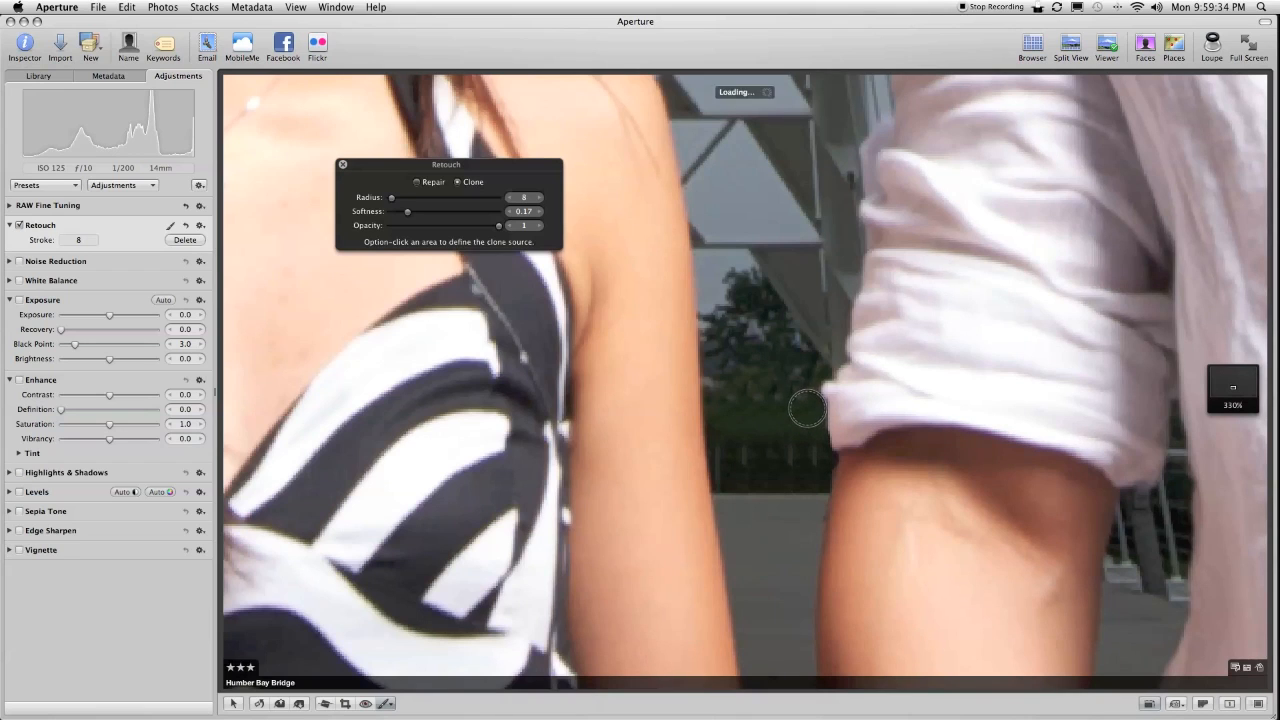
pyautogui.moveTo(792, 498)
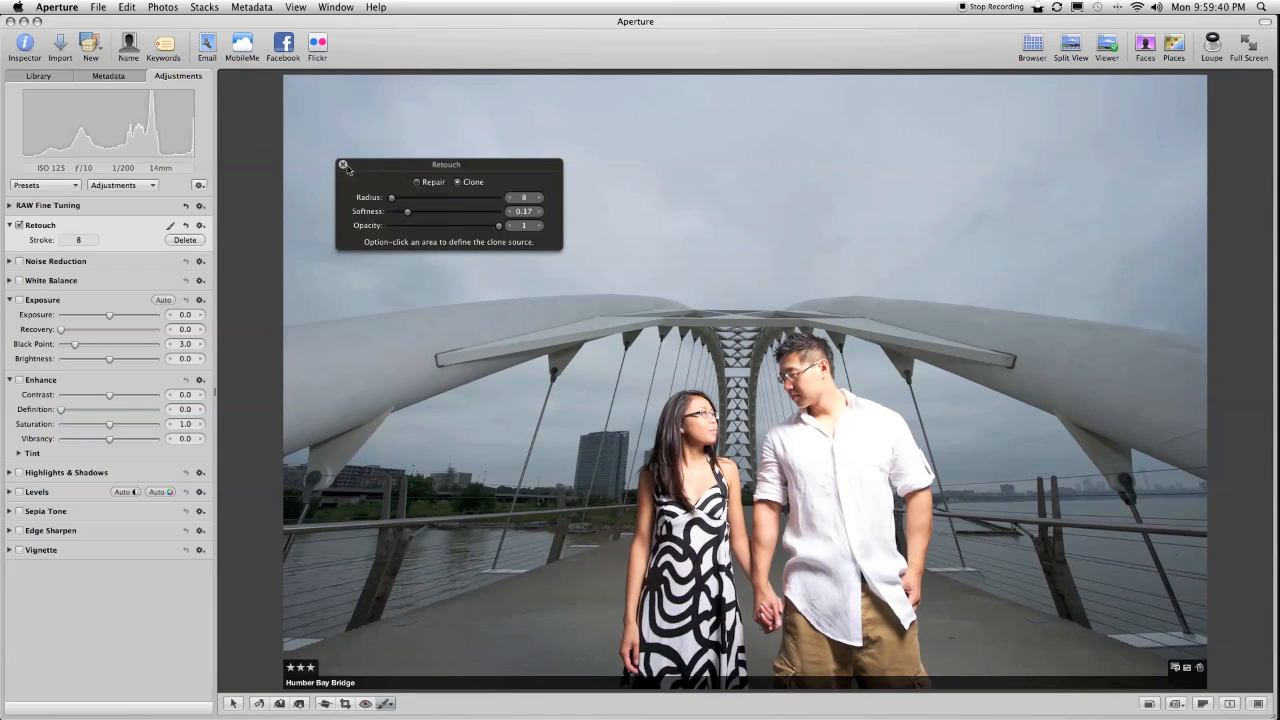
# - Finish retouching and lower the photo's exposure to darken it
pyautogui.click(344, 164)
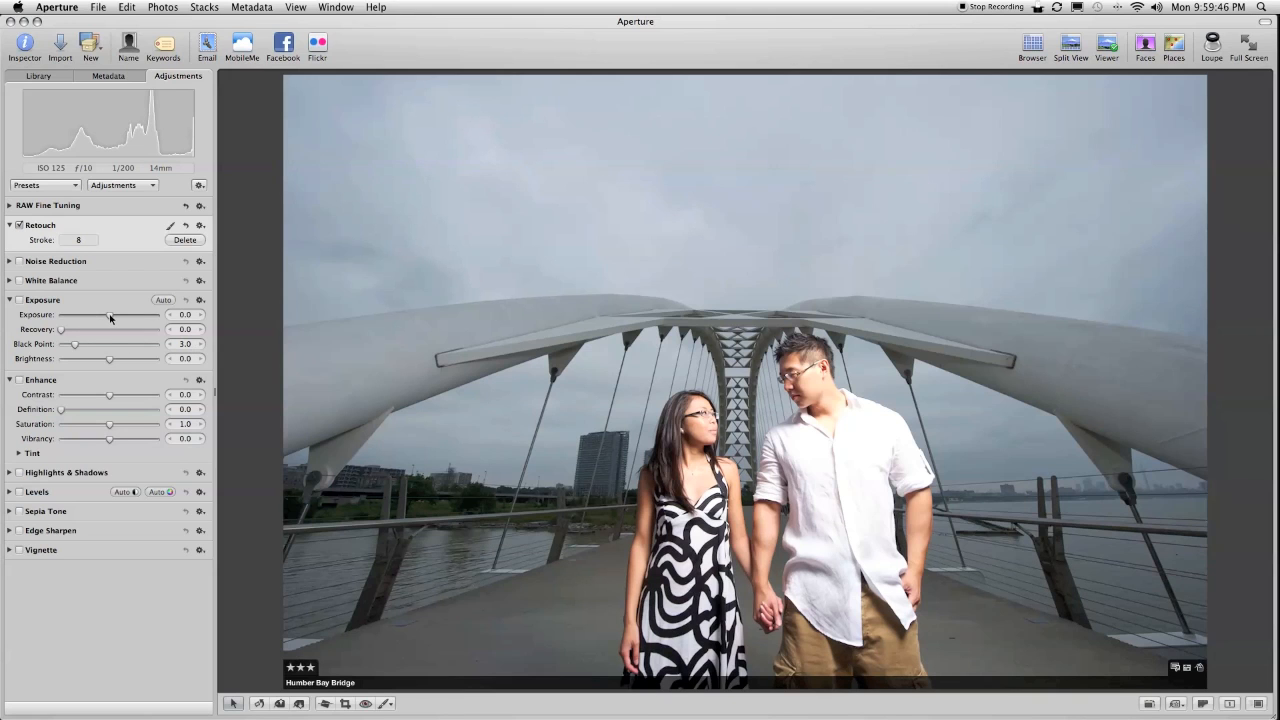
pyautogui.moveTo(110, 314); pyautogui.dragTo(92, 314)
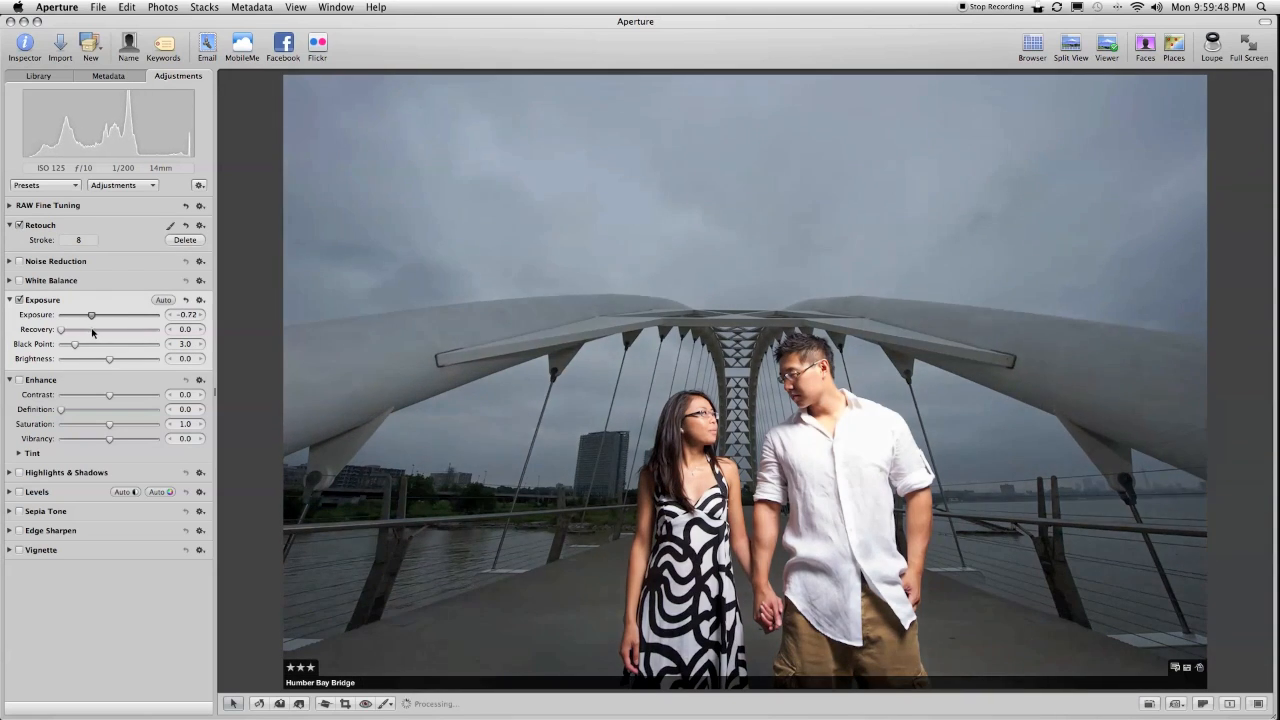
pyautogui.moveTo(92, 314); pyautogui.dragTo(88, 314)
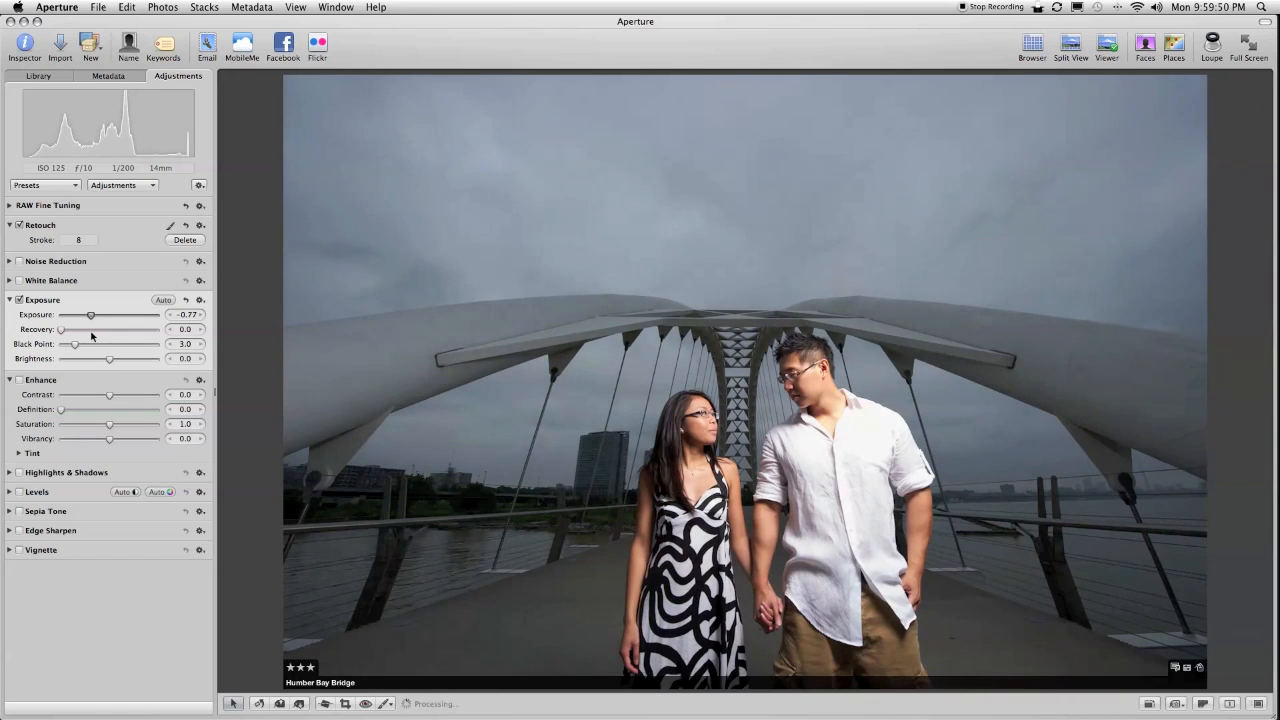
pyautogui.moveTo(90, 314); pyautogui.dragTo(88, 314)
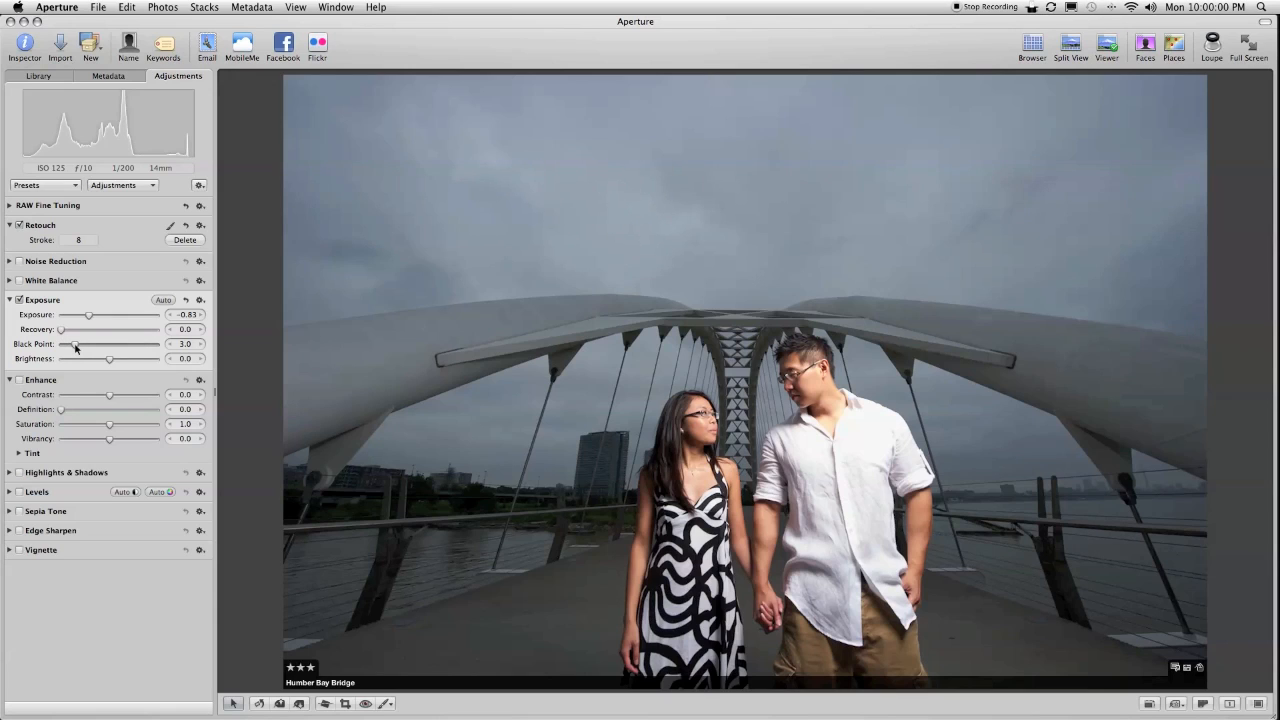
# - Raise the black point to deepen the shadows in the stormy sky
pyautogui.moveTo(76, 344); pyautogui.dragTo(80, 344)
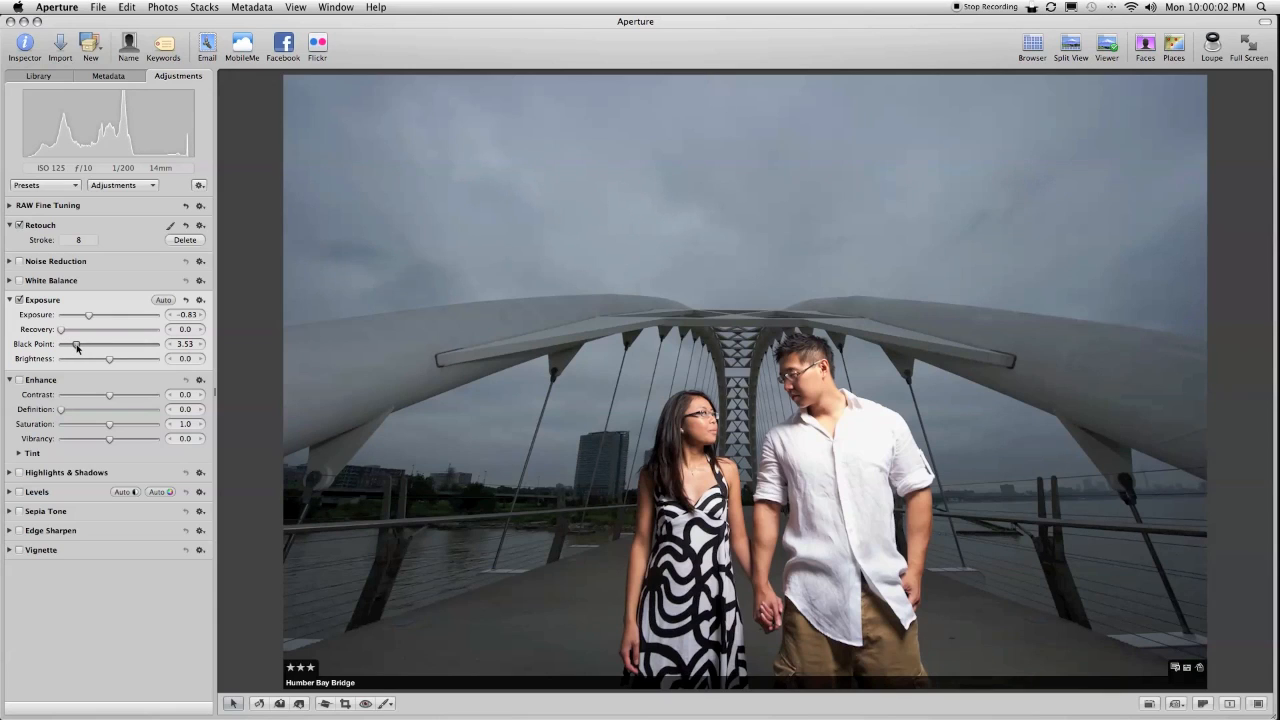
pyautogui.moveTo(76, 344); pyautogui.dragTo(82, 344)
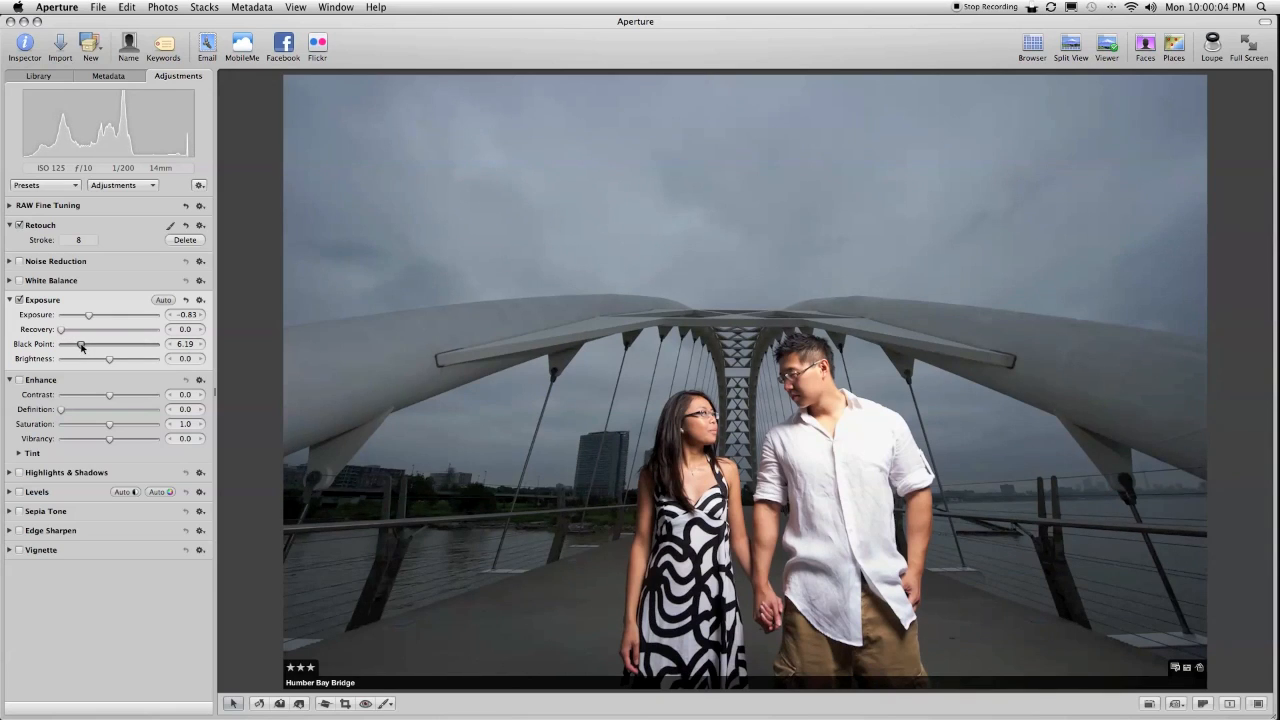
pyautogui.moveTo(80, 344); pyautogui.dragTo(66, 344)
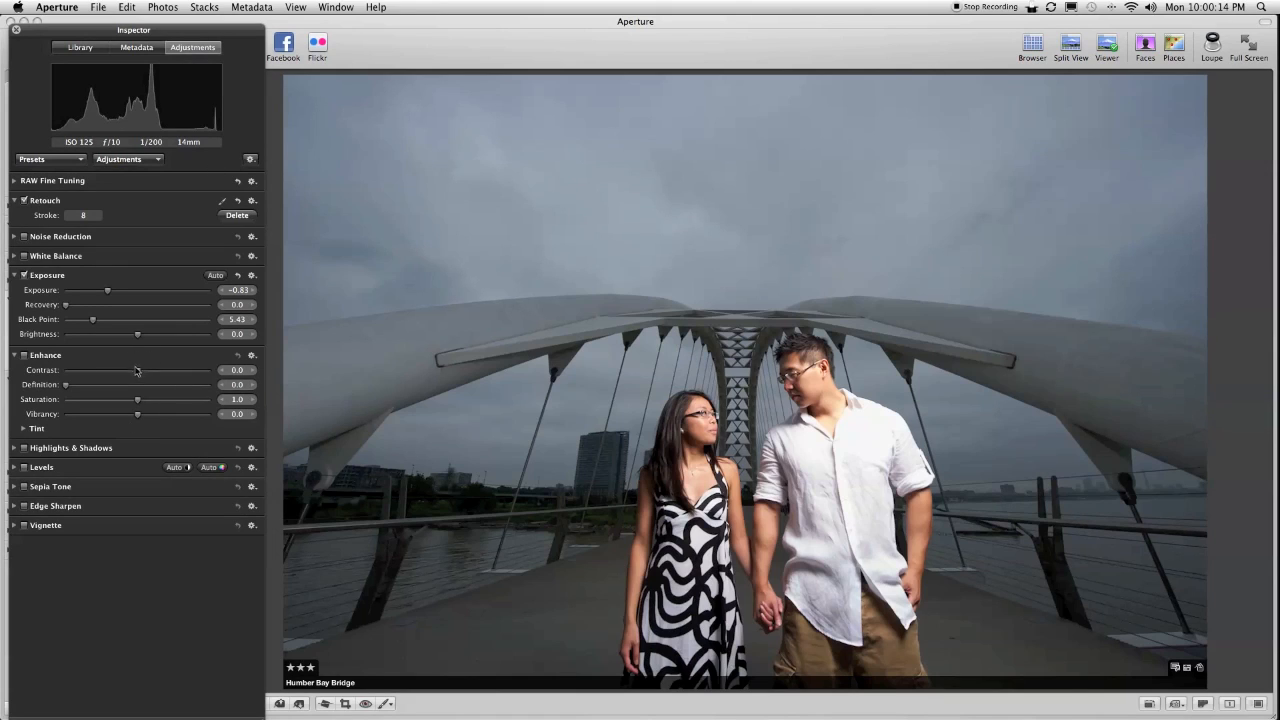
# - Raise the Contrast slider slightly in the Enhance brick
pyautogui.moveTo(112, 370); pyautogui.dragTo(156, 370)
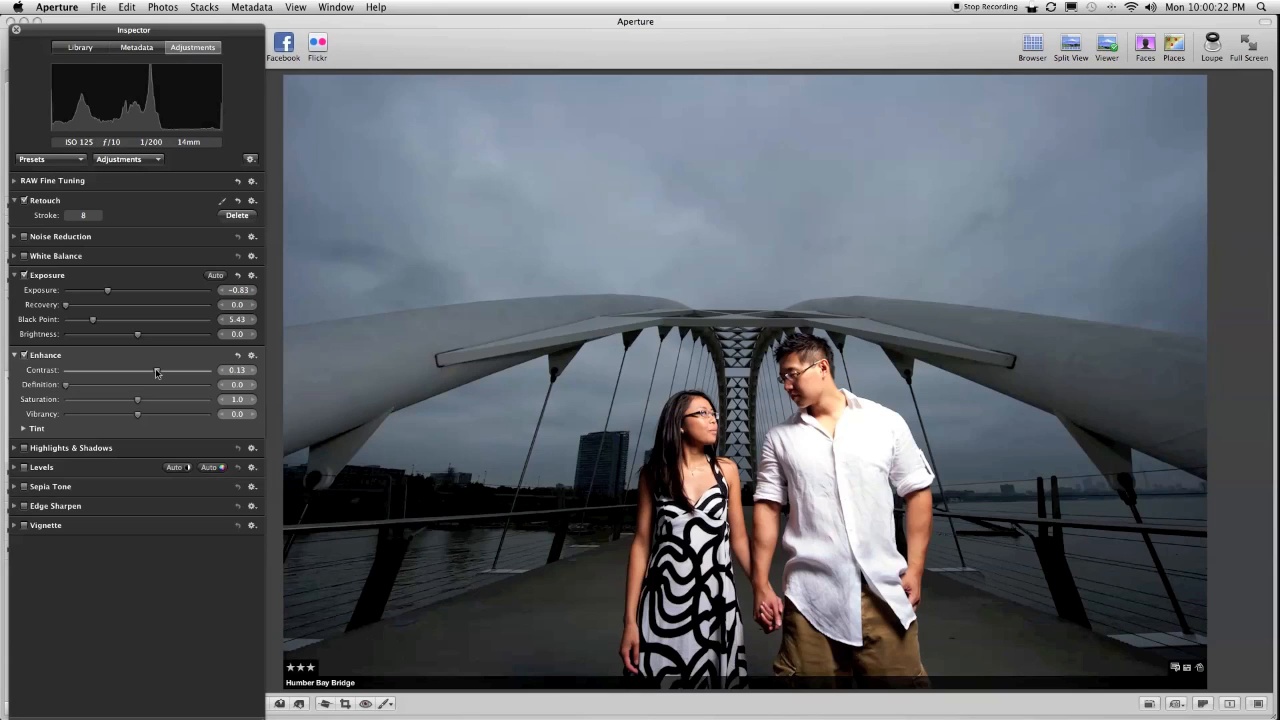
pyautogui.moveTo(104, 370); pyautogui.dragTo(156, 370)
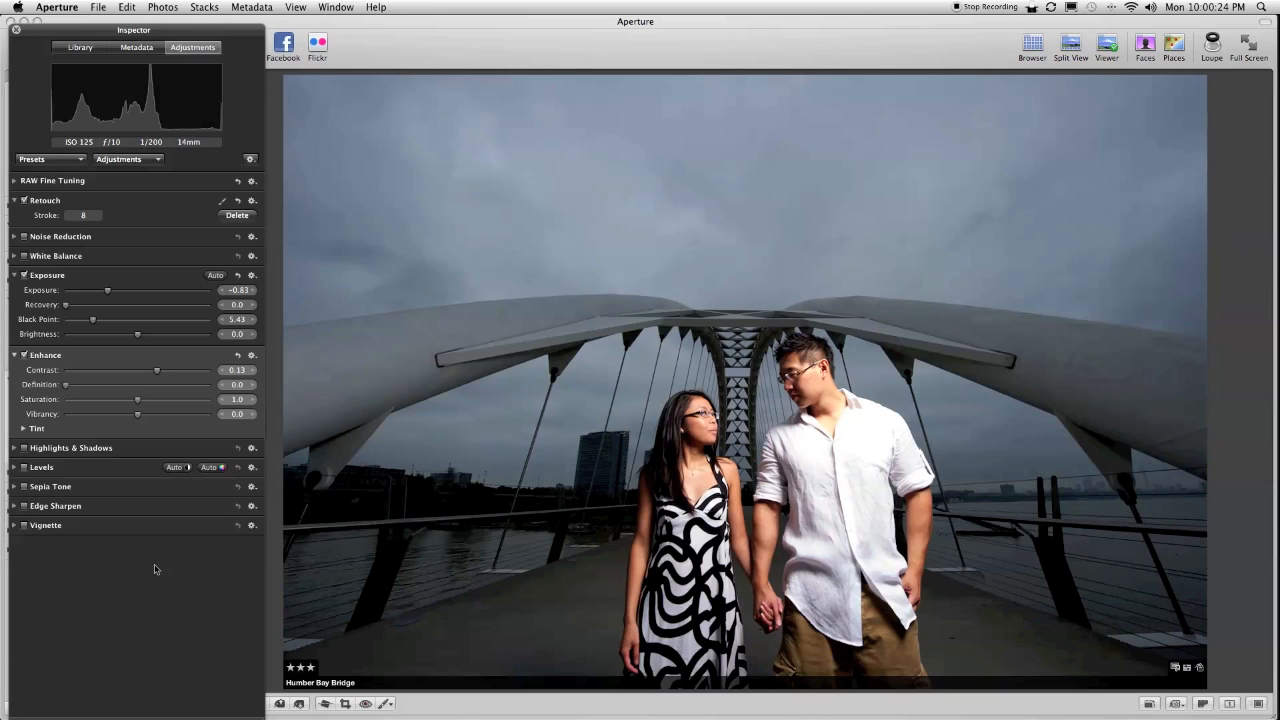
pyautogui.moveTo(486, 288)
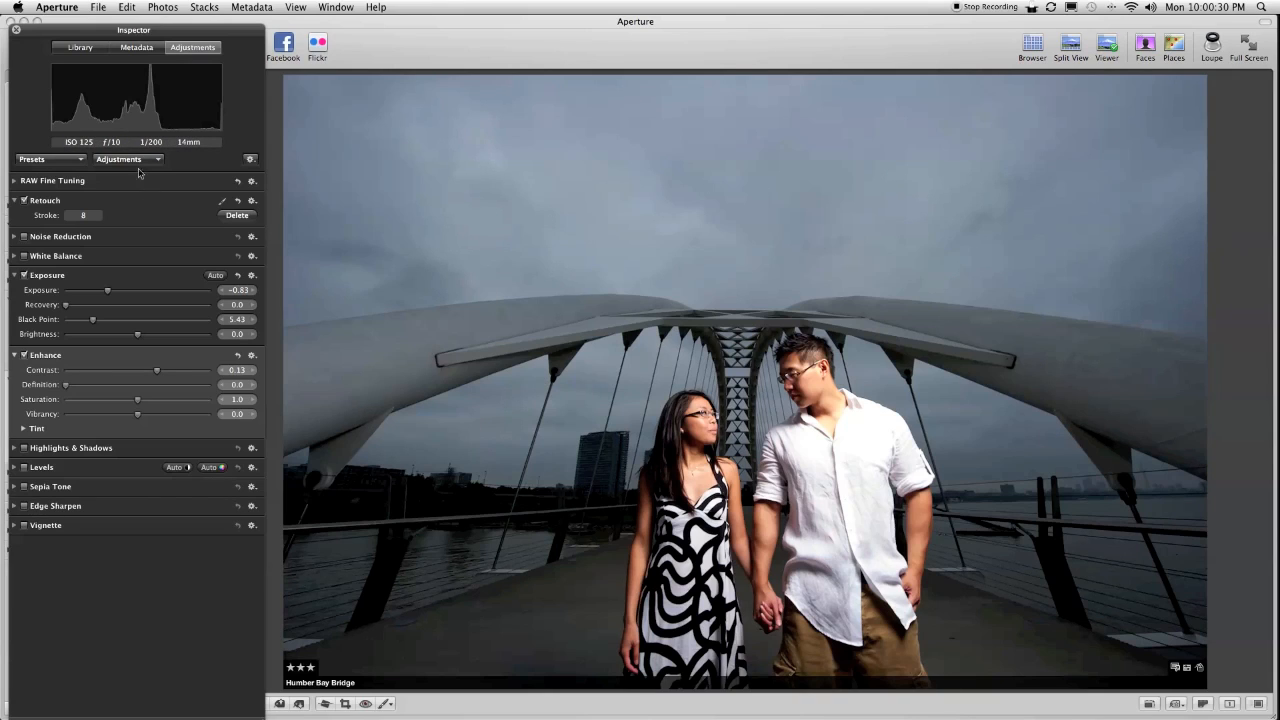
# - Add Color Monochrome and reduce its intensity to about 0.32 for a faint warm tint
pyautogui.click(128, 160)
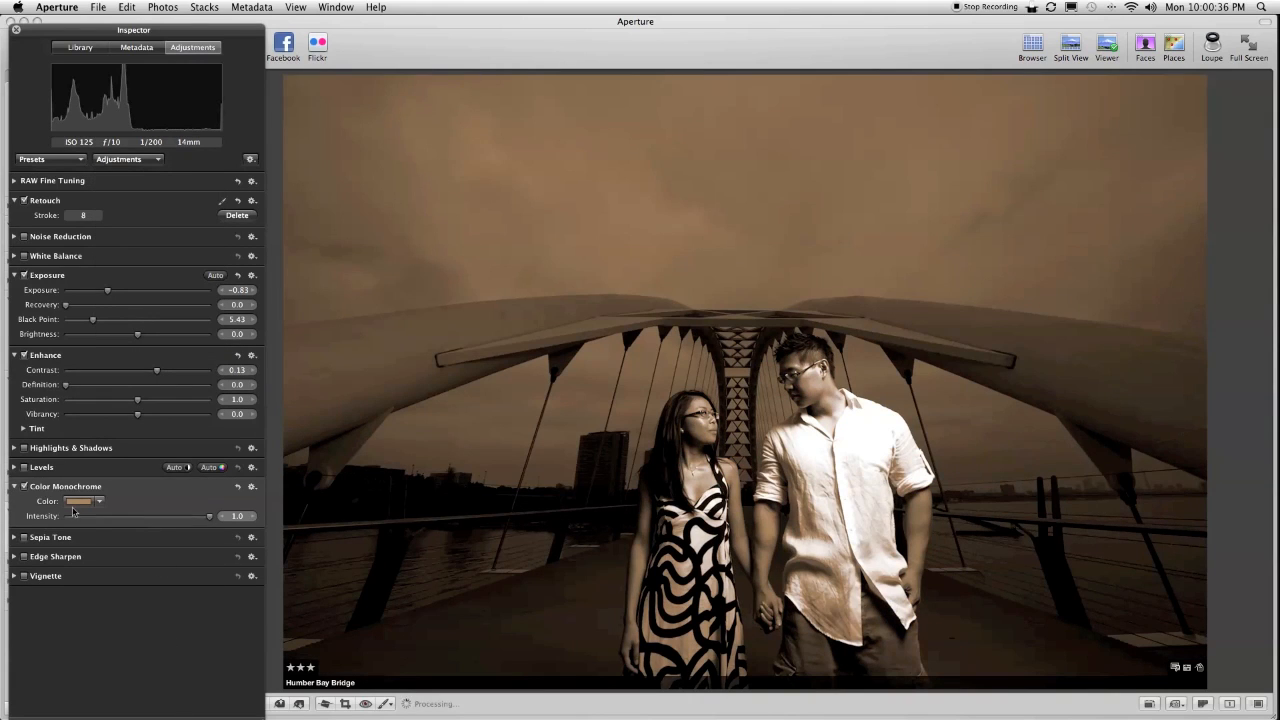
pyautogui.click(98, 500)
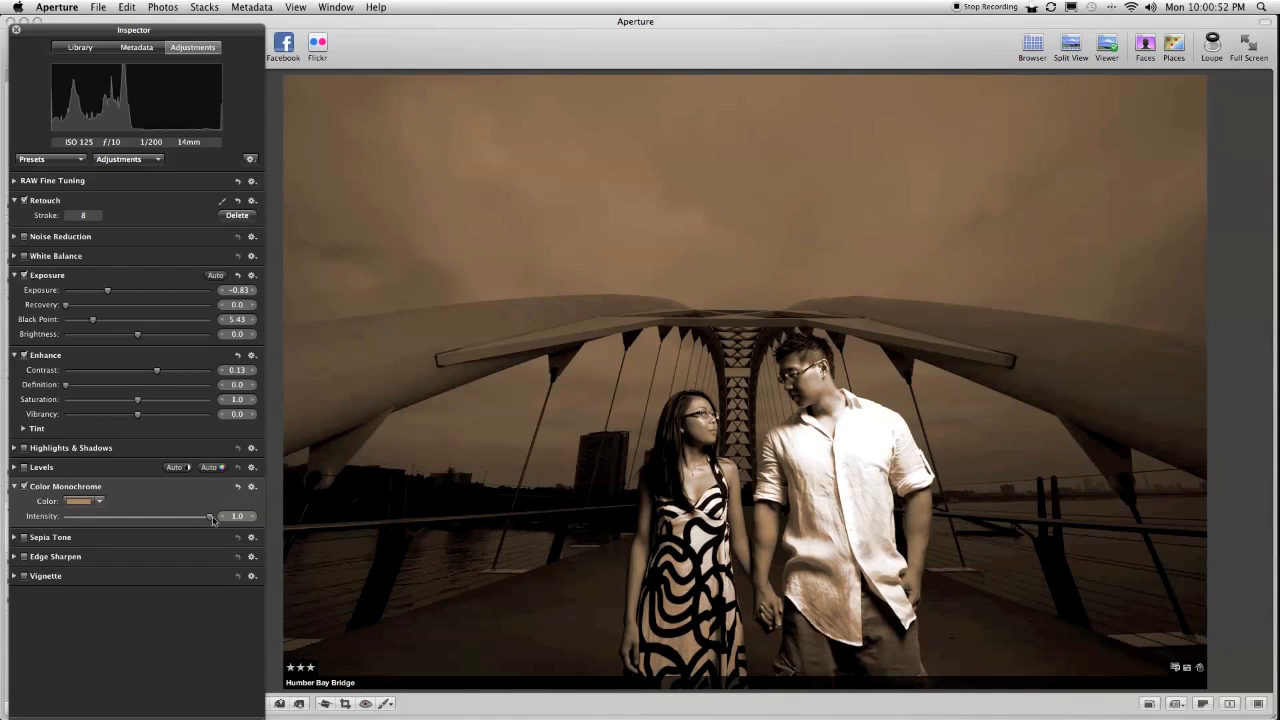
pyautogui.moveTo(210, 516); pyautogui.dragTo(144, 516)
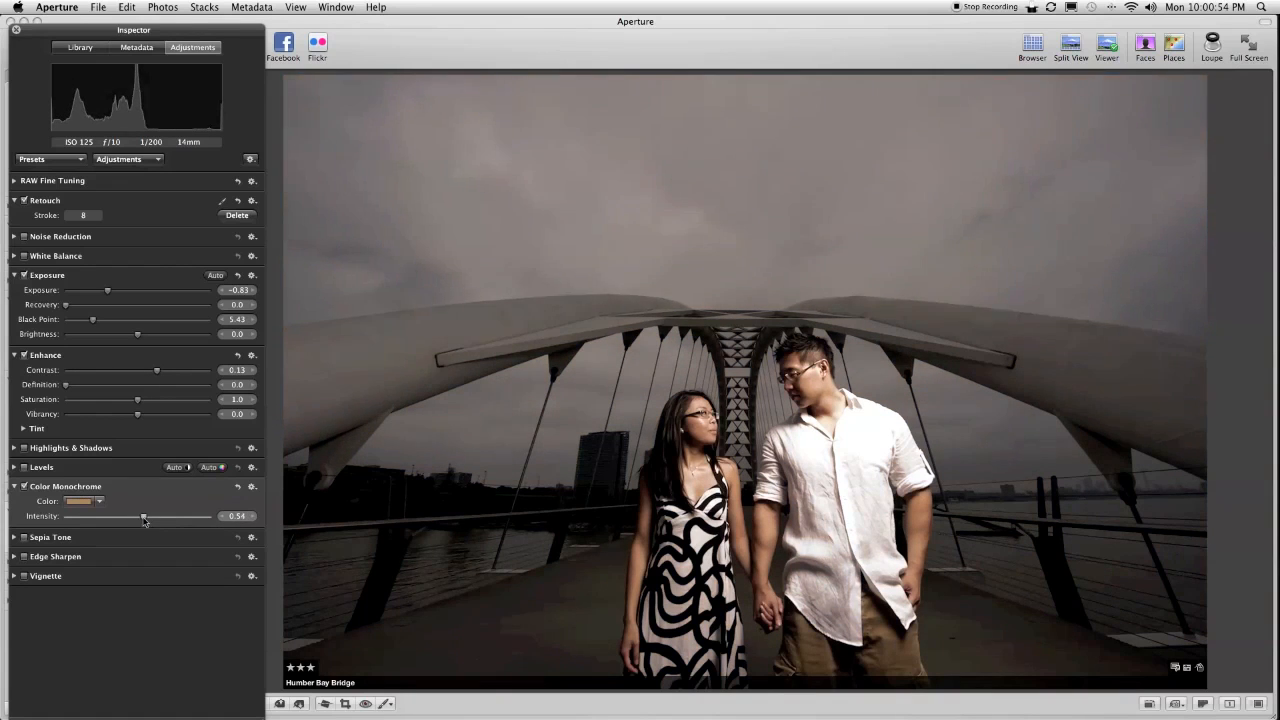
pyautogui.moveTo(144, 516); pyautogui.dragTo(114, 516)
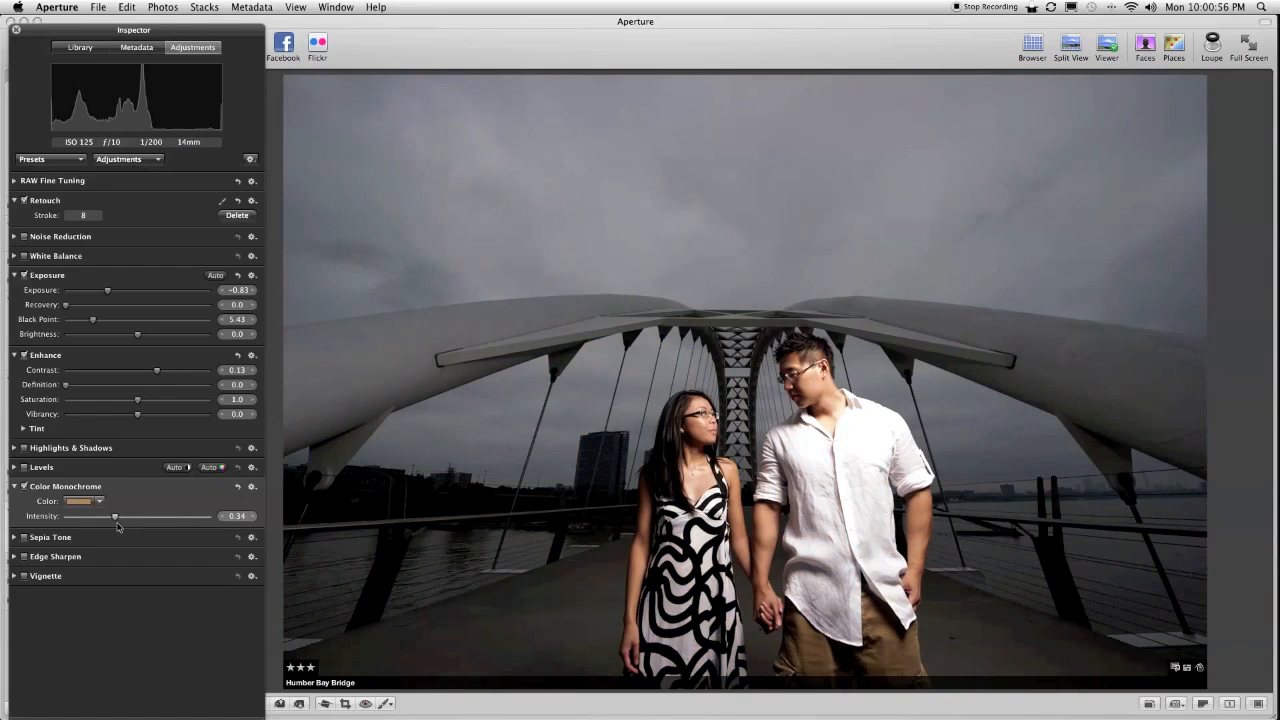
pyautogui.moveTo(116, 516); pyautogui.dragTo(112, 516)
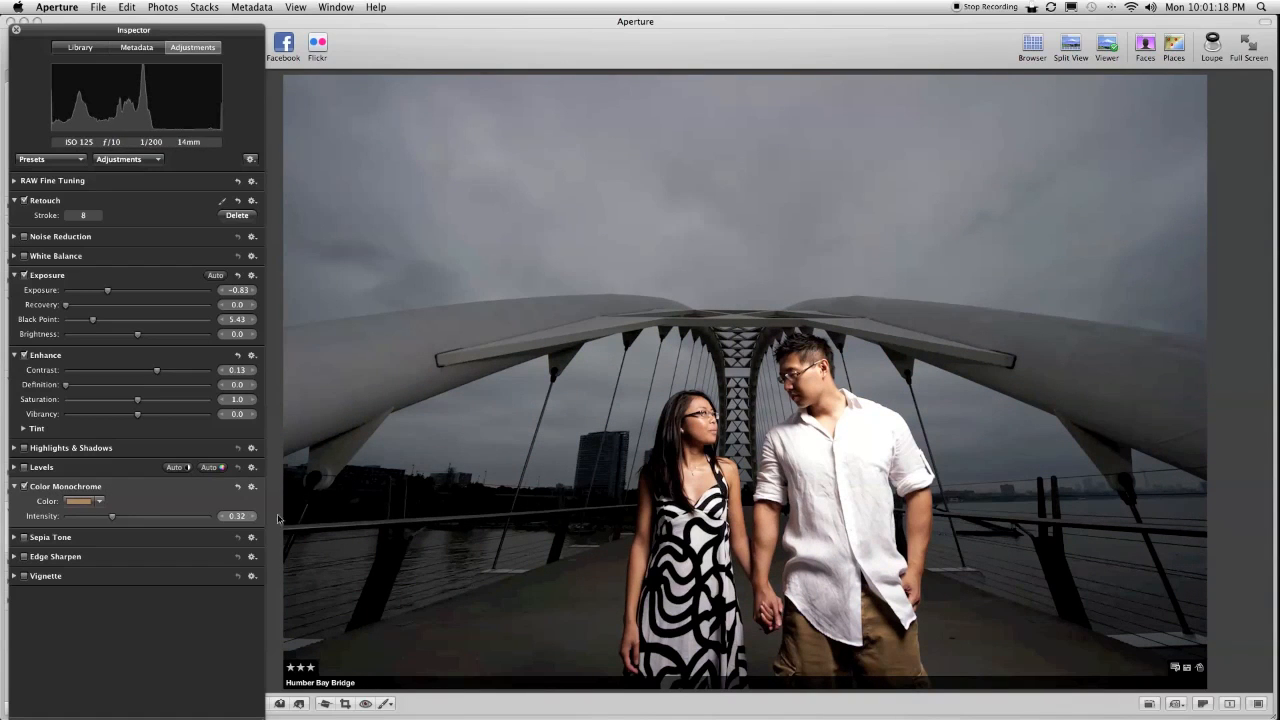
# - Add a brushed Saturation adjustment with a large soft brush and paint the left background
pyautogui.click(386, 704)
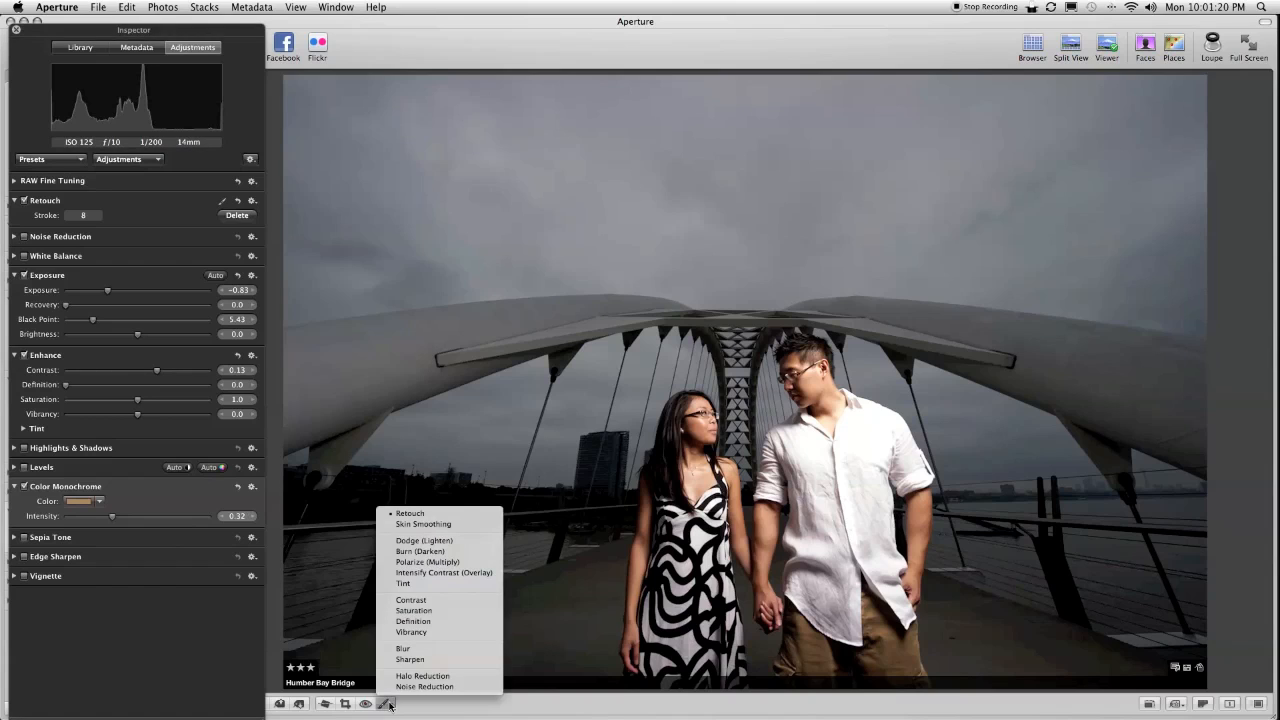
pyautogui.click(412, 610)
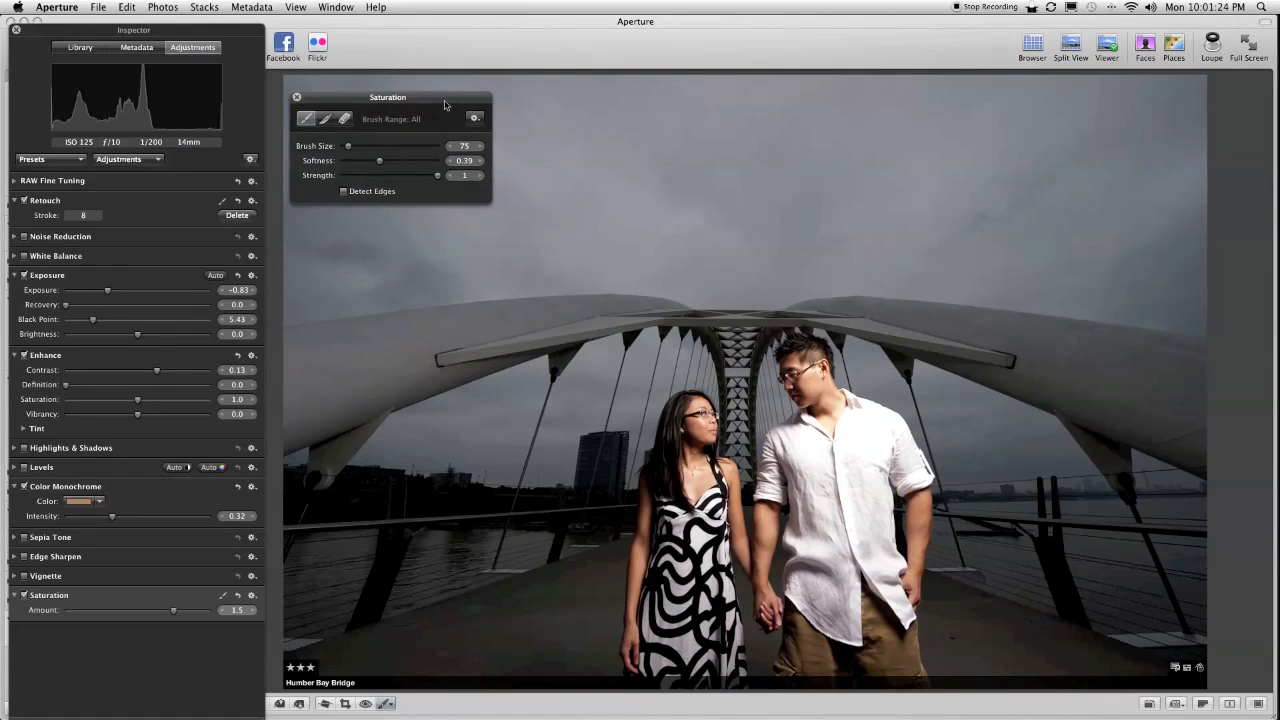
pyautogui.click(476, 118)
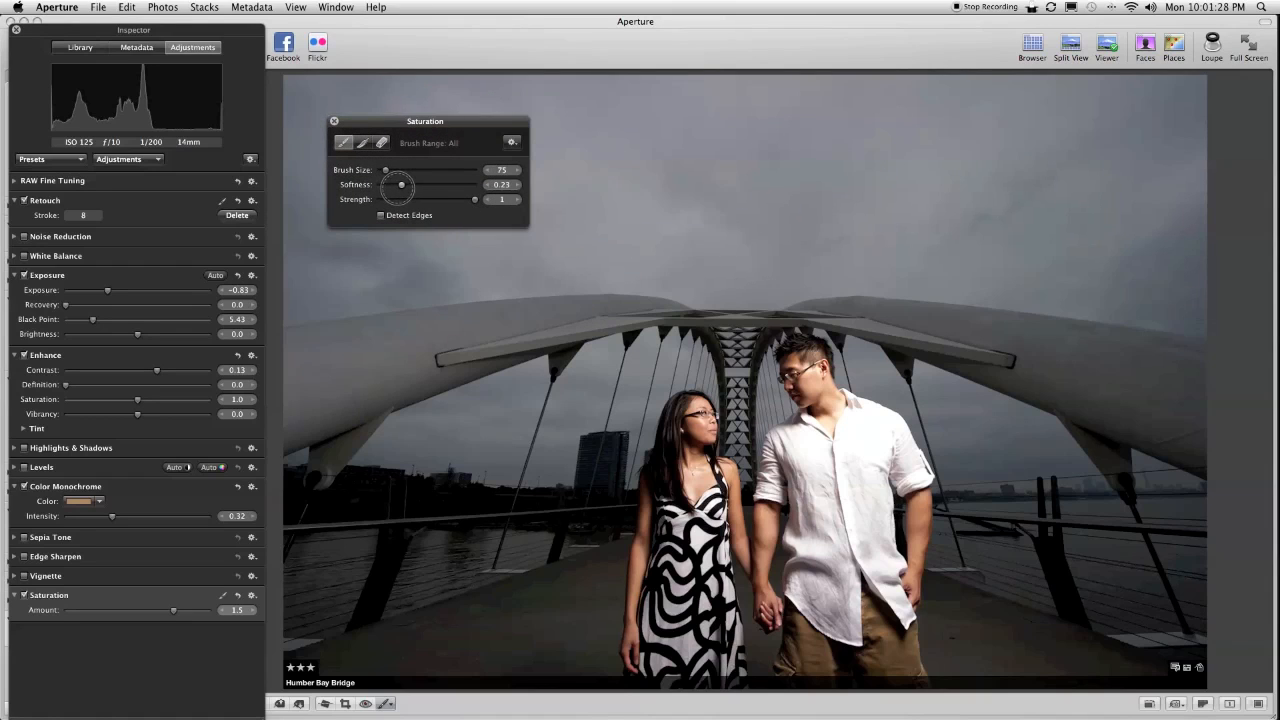
pyautogui.moveTo(400, 186); pyautogui.dragTo(408, 186)
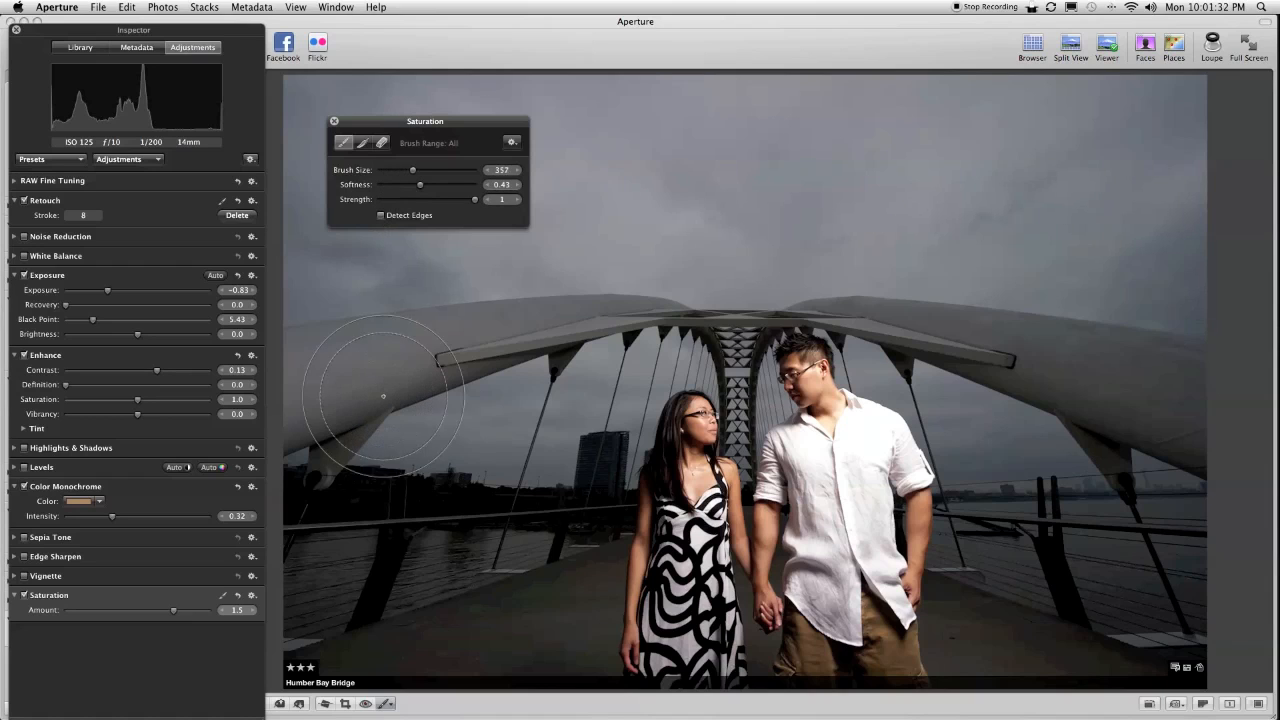
pyautogui.moveTo(412, 168); pyautogui.dragTo(474, 168)
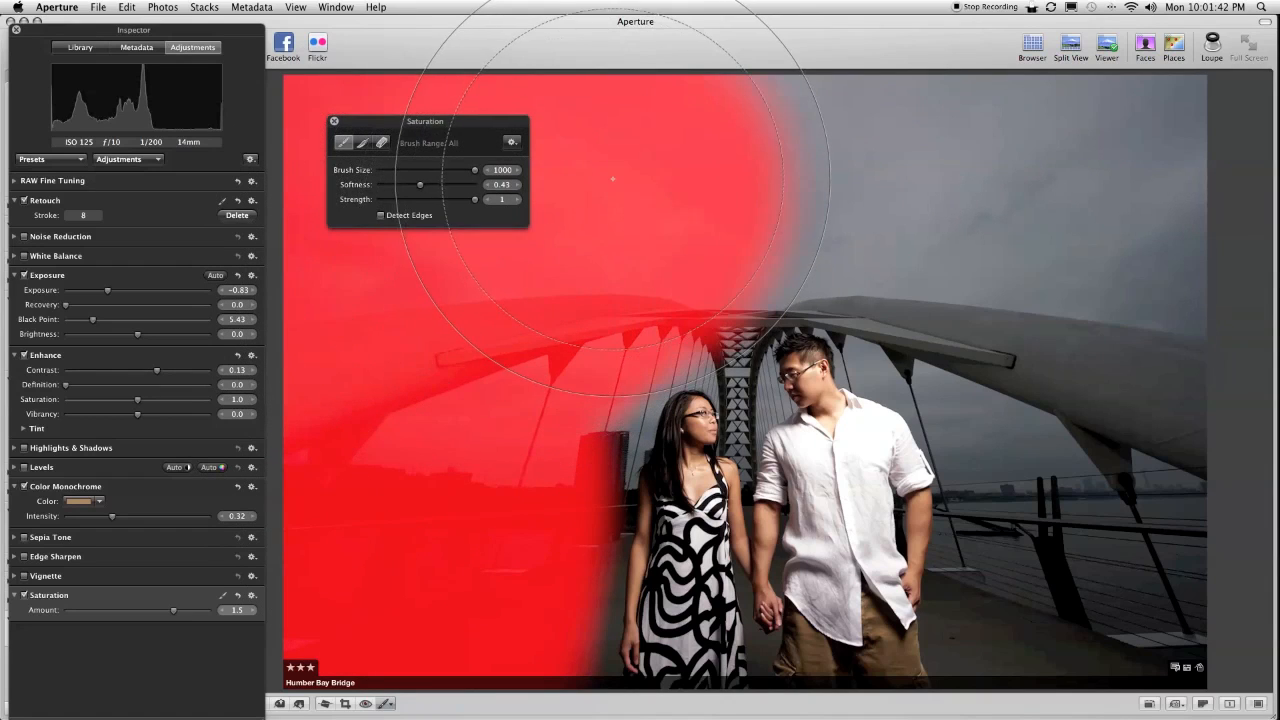
pyautogui.moveTo(612, 180); pyautogui.dragTo(678, 136)
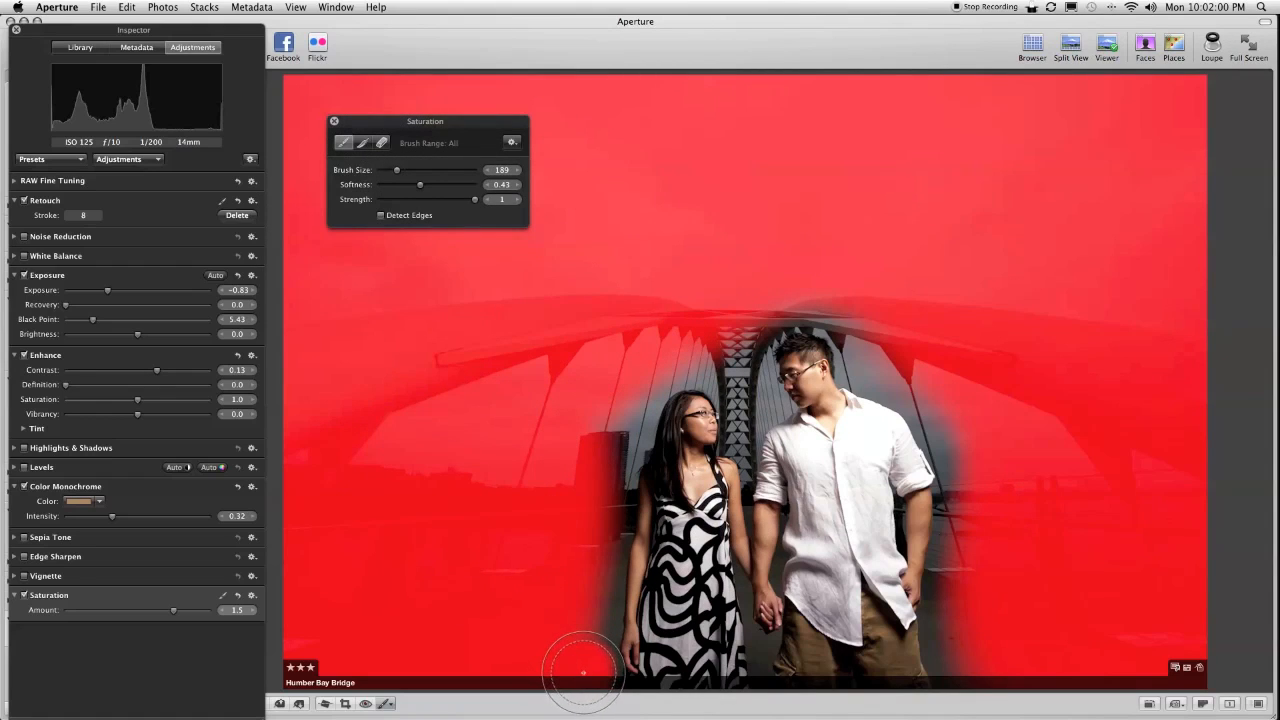
# - Paint the remaining background, the bridge and the area between the couple's heads
pyautogui.moveTo(584, 672); pyautogui.dragTo(590, 516)
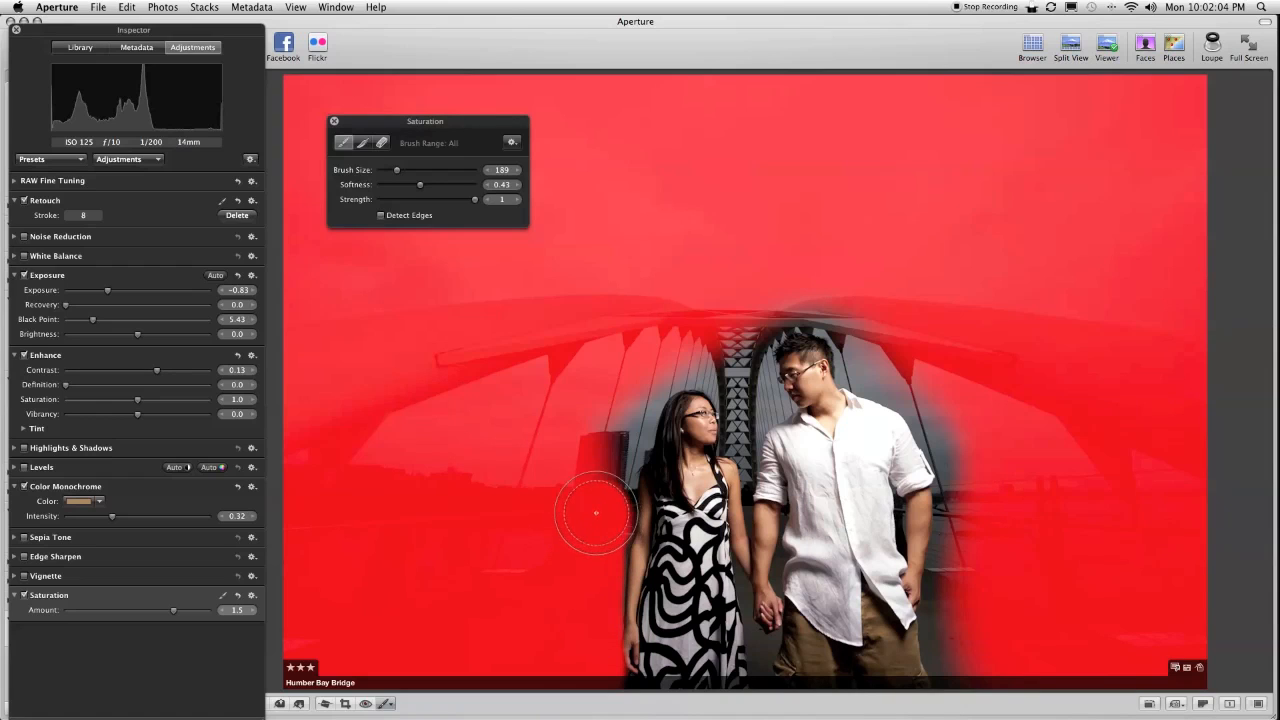
pyautogui.moveTo(596, 512); pyautogui.dragTo(628, 388)
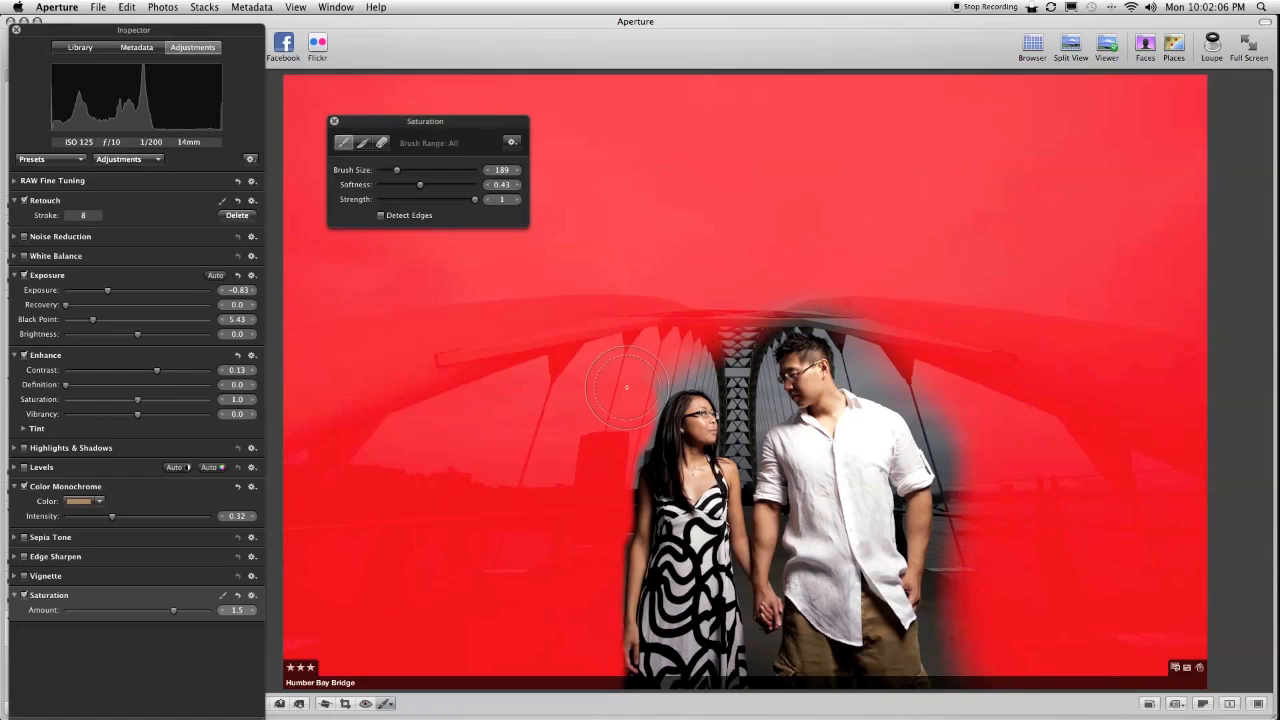
pyautogui.moveTo(628, 388); pyautogui.dragTo(716, 338)
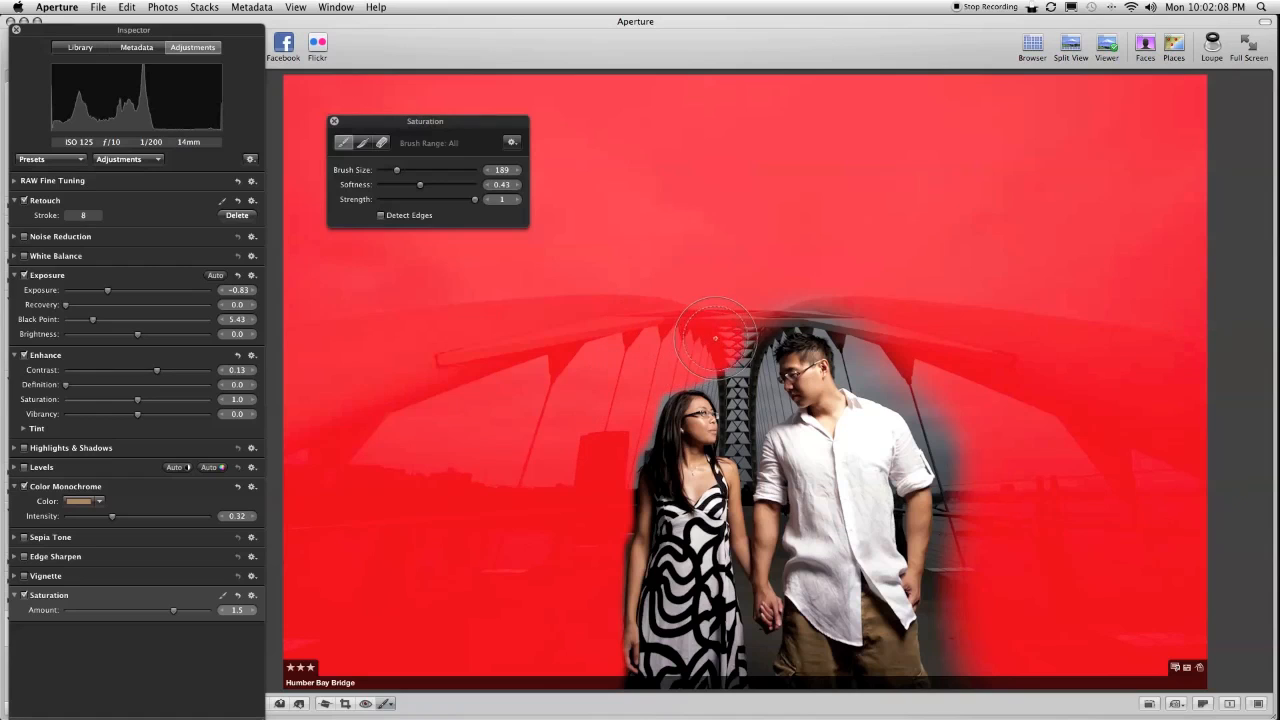
pyautogui.moveTo(716, 340); pyautogui.dragTo(864, 320)
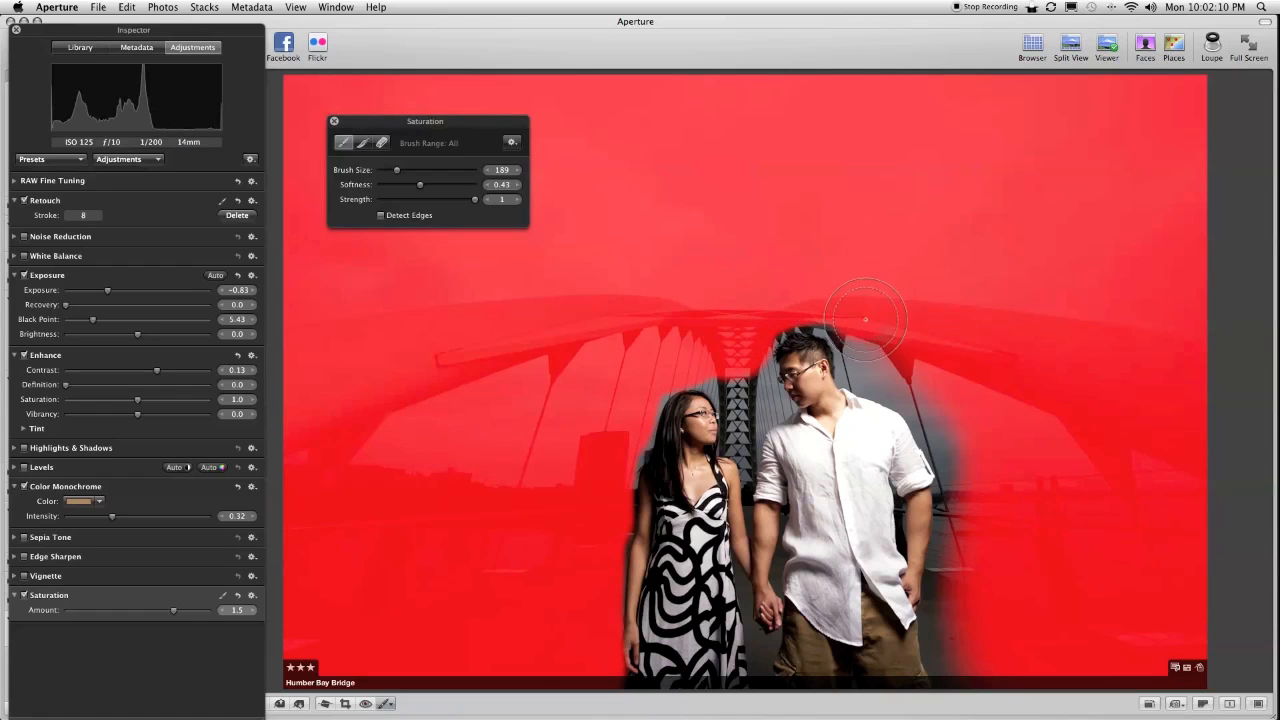
pyautogui.moveTo(864, 320); pyautogui.dragTo(970, 440)
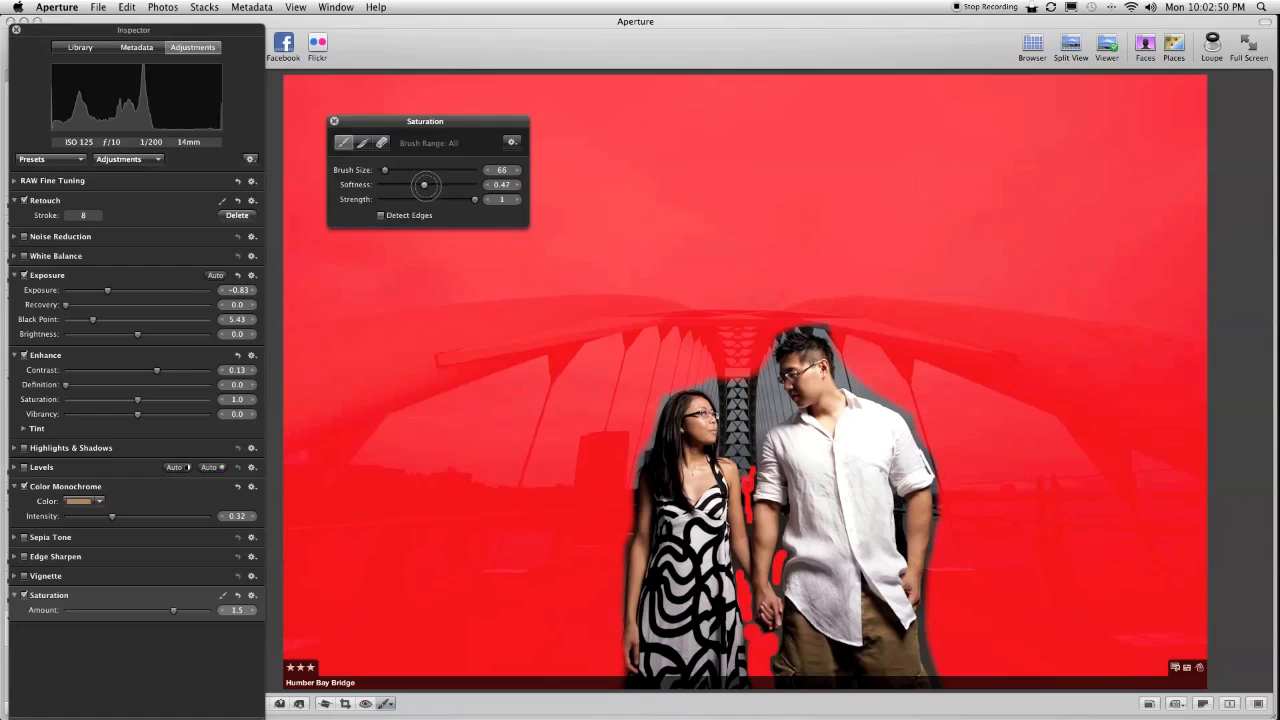
# - Soften the brush and fill the gaps close to the couple's outlines
pyautogui.moveTo(424, 184); pyautogui.dragTo(454, 184)
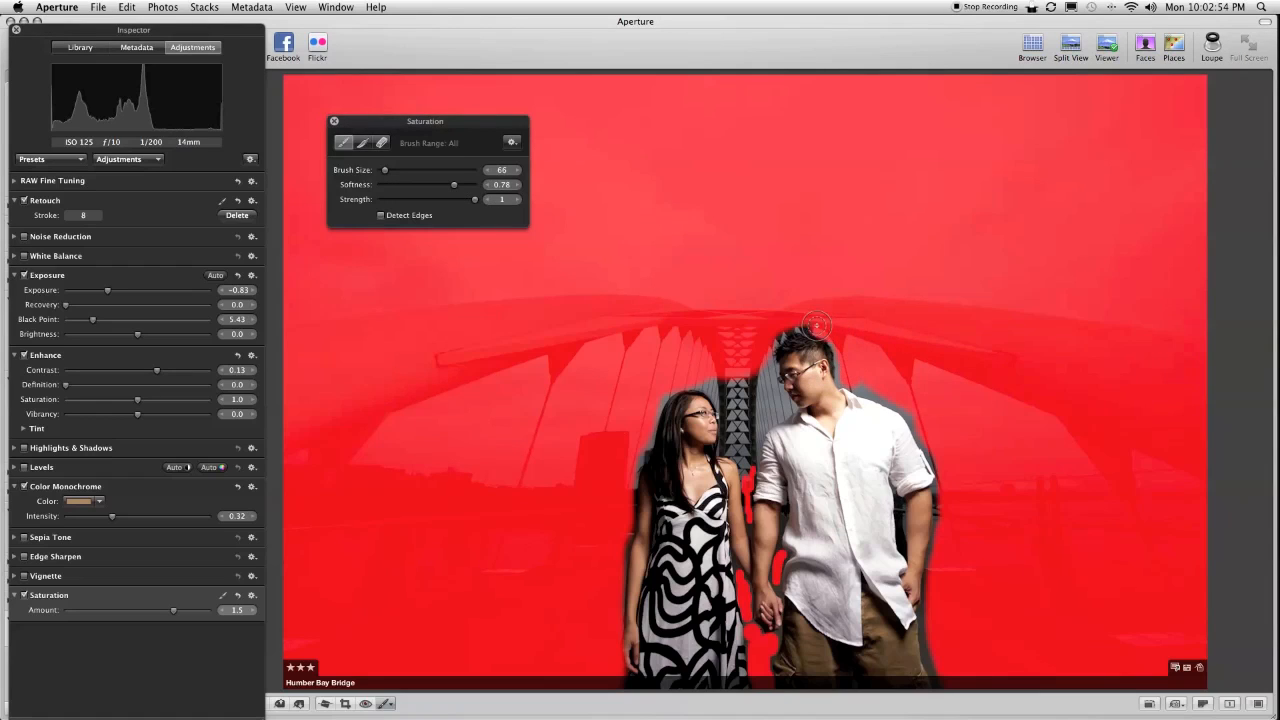
pyautogui.moveTo(816, 326); pyautogui.dragTo(706, 376)
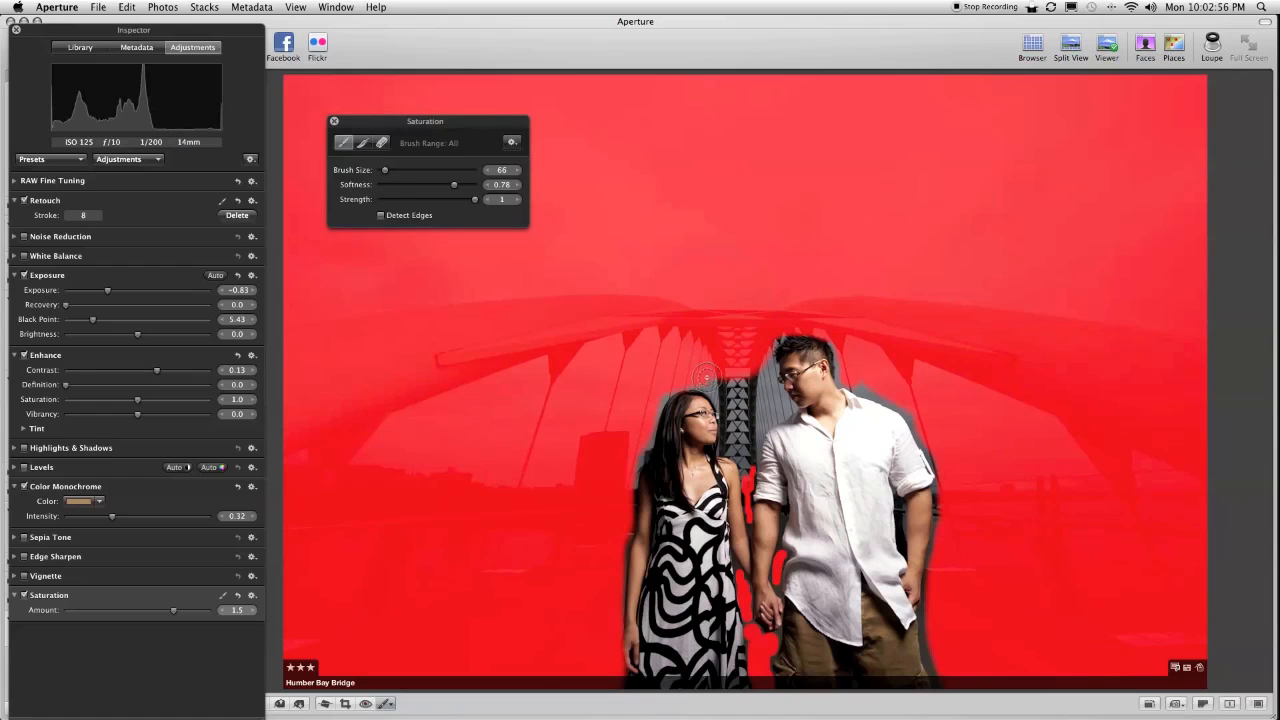
pyautogui.moveTo(704, 376); pyautogui.dragTo(744, 436)
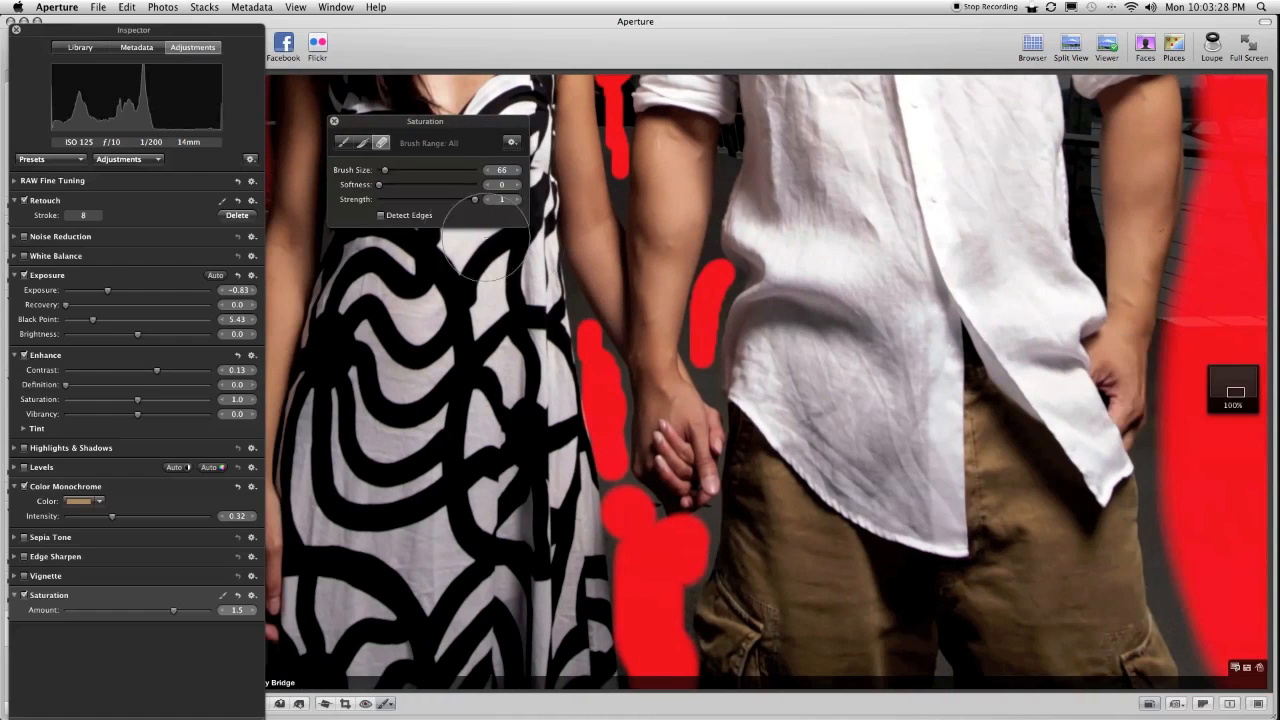
# - Change the mask overlay display and finish brushing the saturation adjustment
pyautogui.click(512, 142)
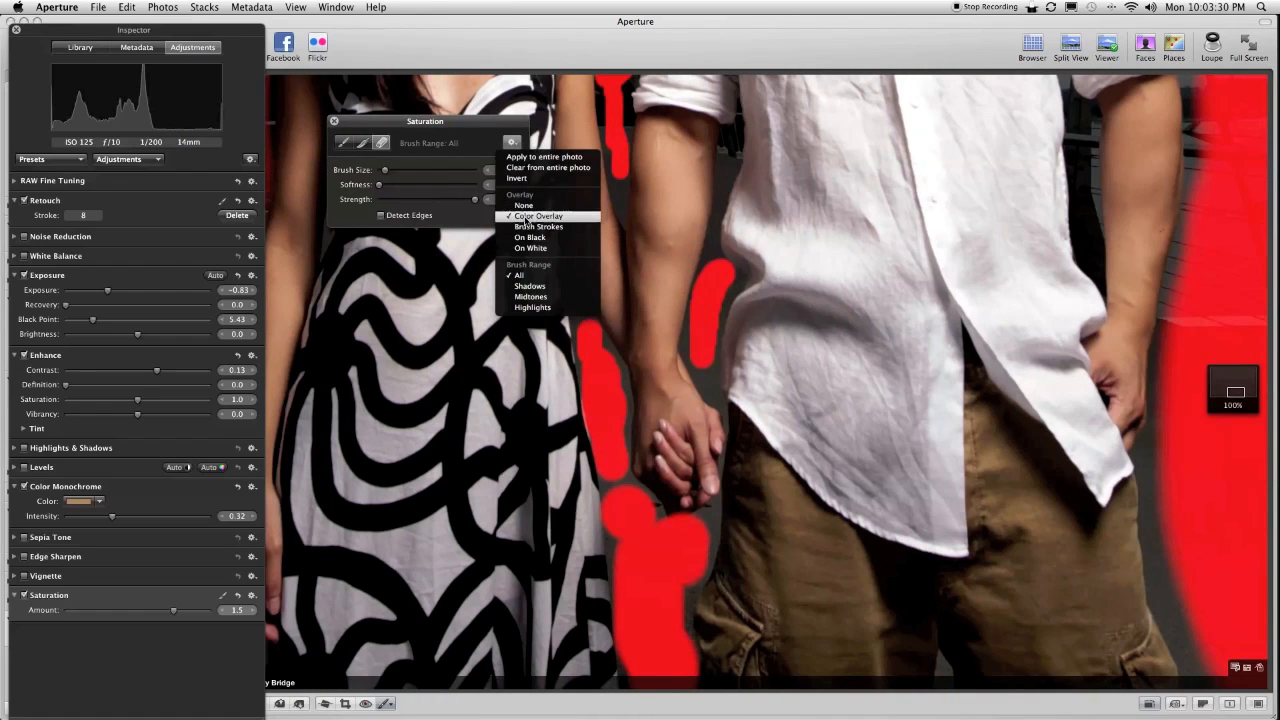
pyautogui.click(524, 204)
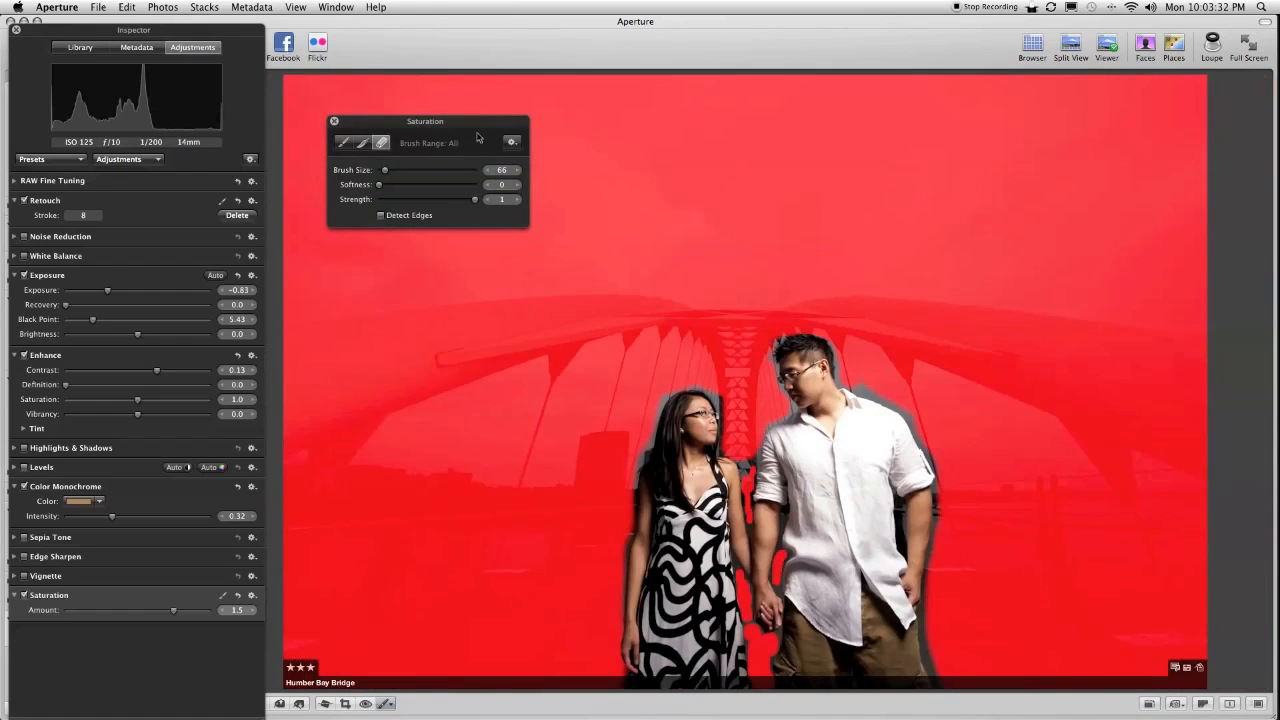
pyautogui.click(320, 216)
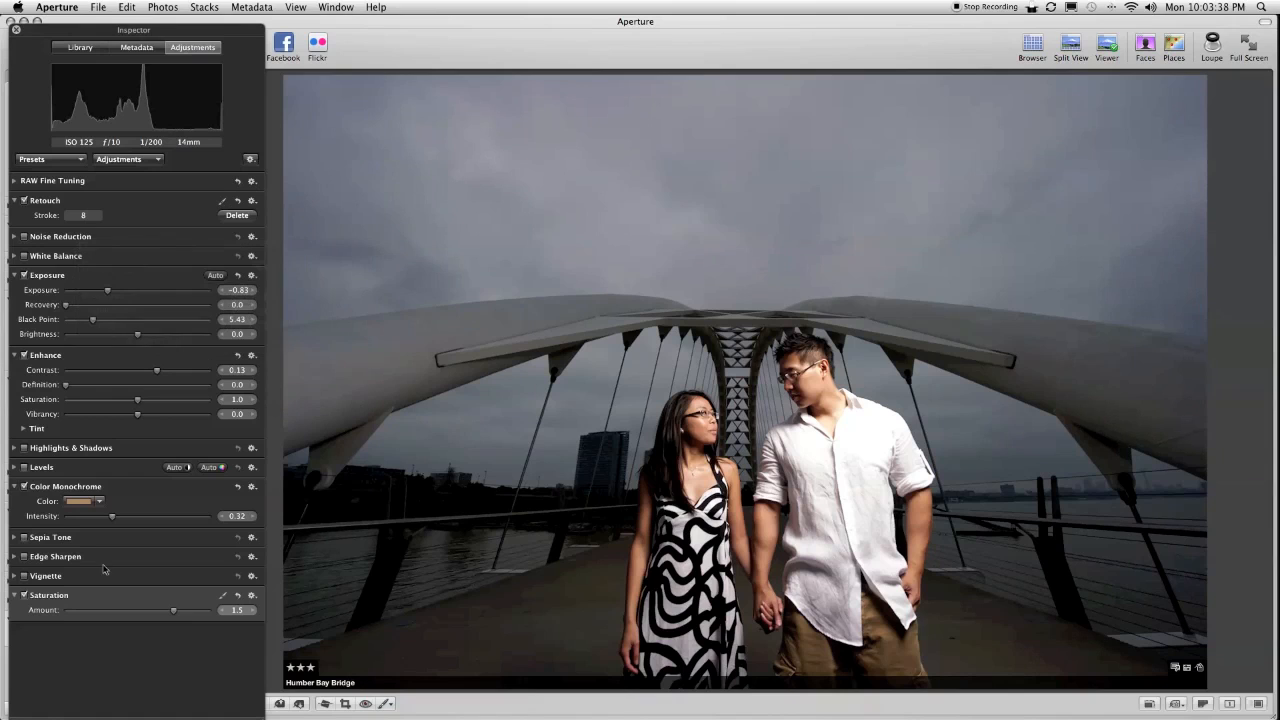
# - Drop the brushed Saturation amount to 0.0 so the background turns grey
pyautogui.moveTo(172, 610); pyautogui.dragTo(164, 610)
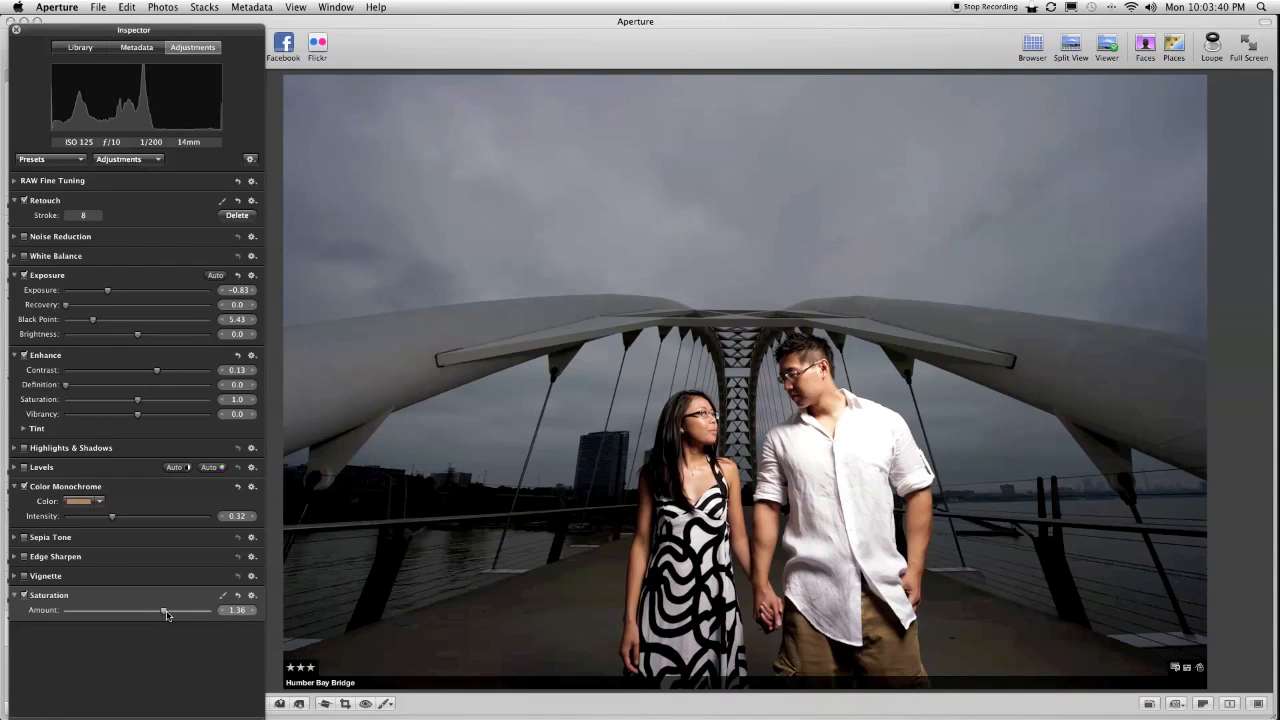
pyautogui.moveTo(136, 610); pyautogui.dragTo(92, 610)
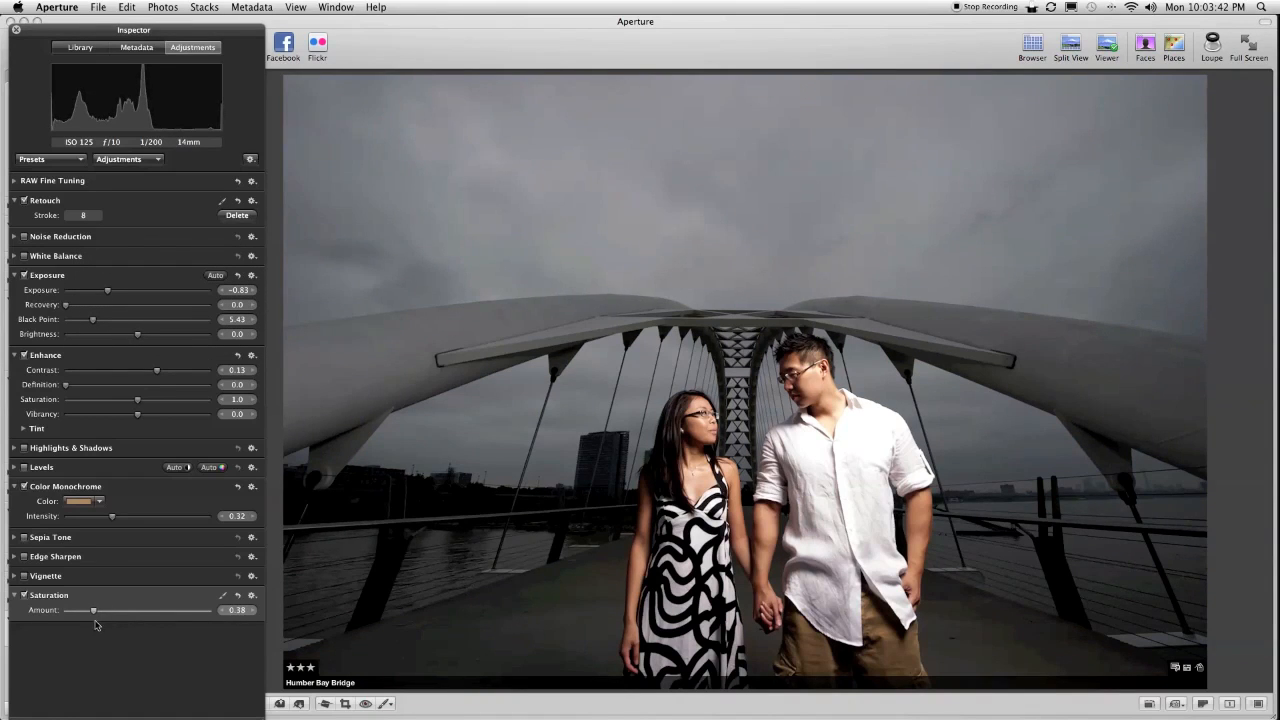
pyautogui.moveTo(94, 610); pyautogui.dragTo(64, 610)
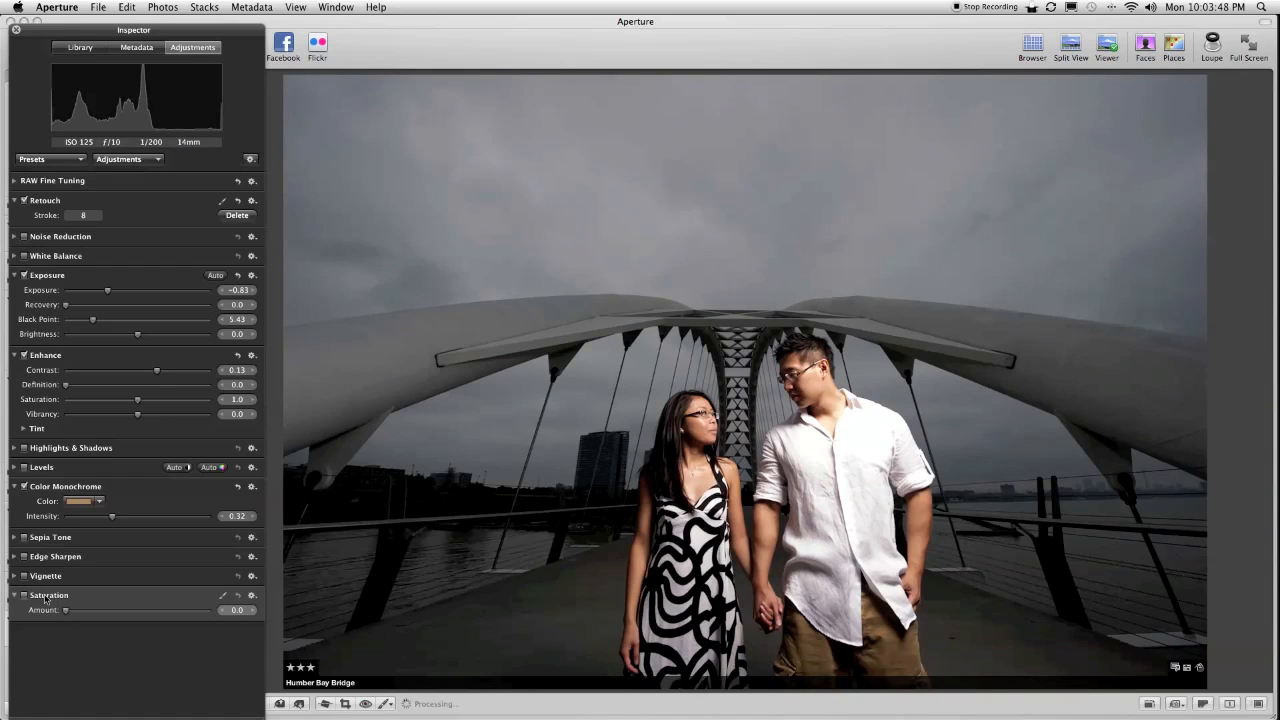
pyautogui.click(24, 486)
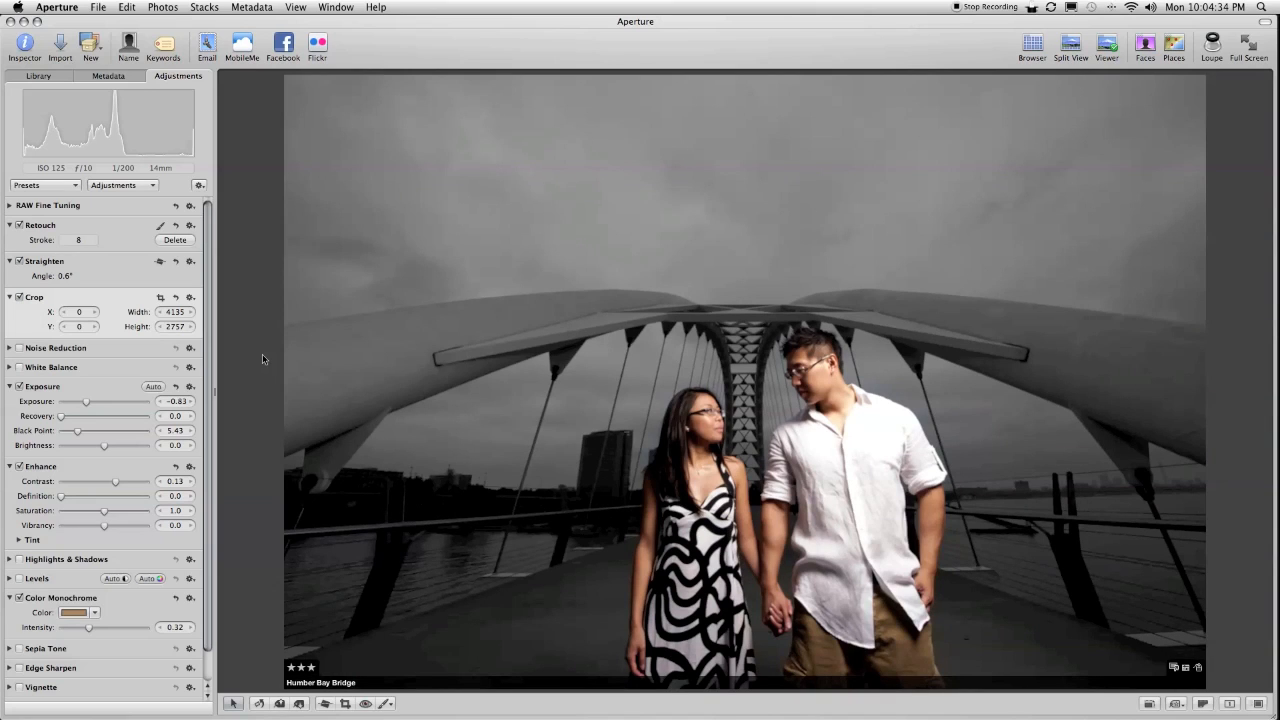
pyautogui.moveTo(252, 354)
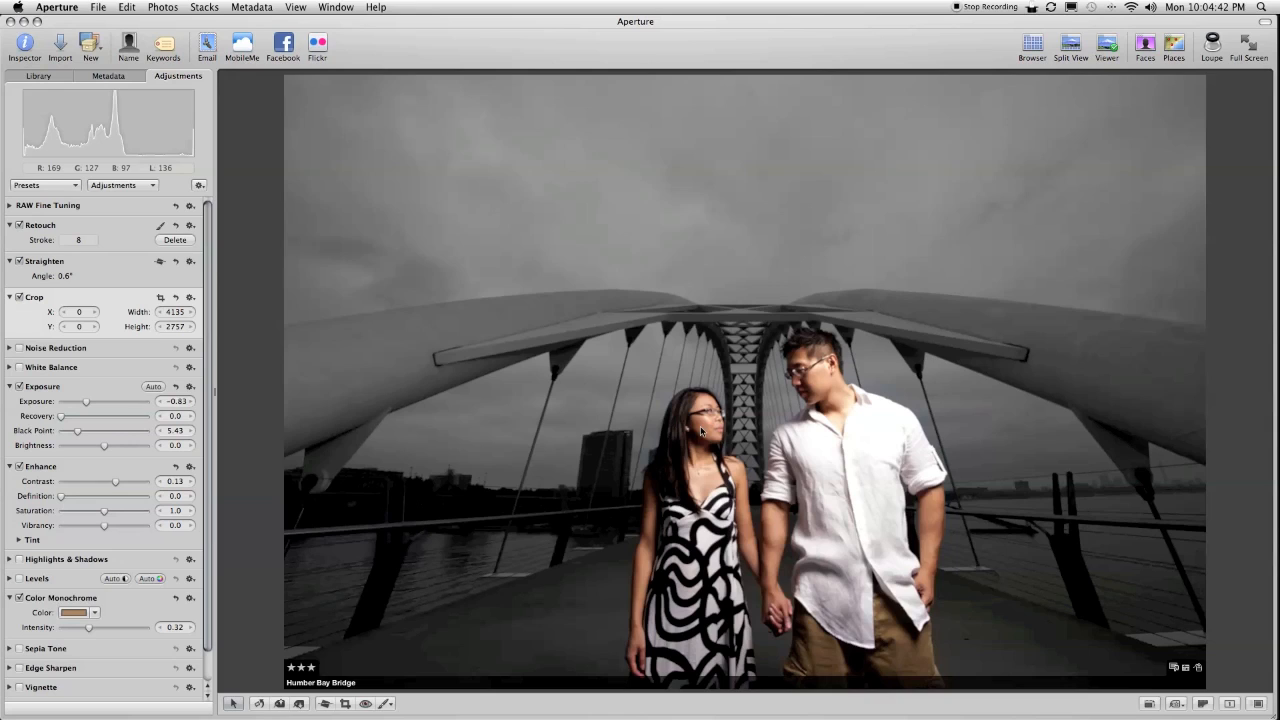
# - Return to the project browser after straightening by 0.6° and cropping
pyautogui.click(1032, 48)
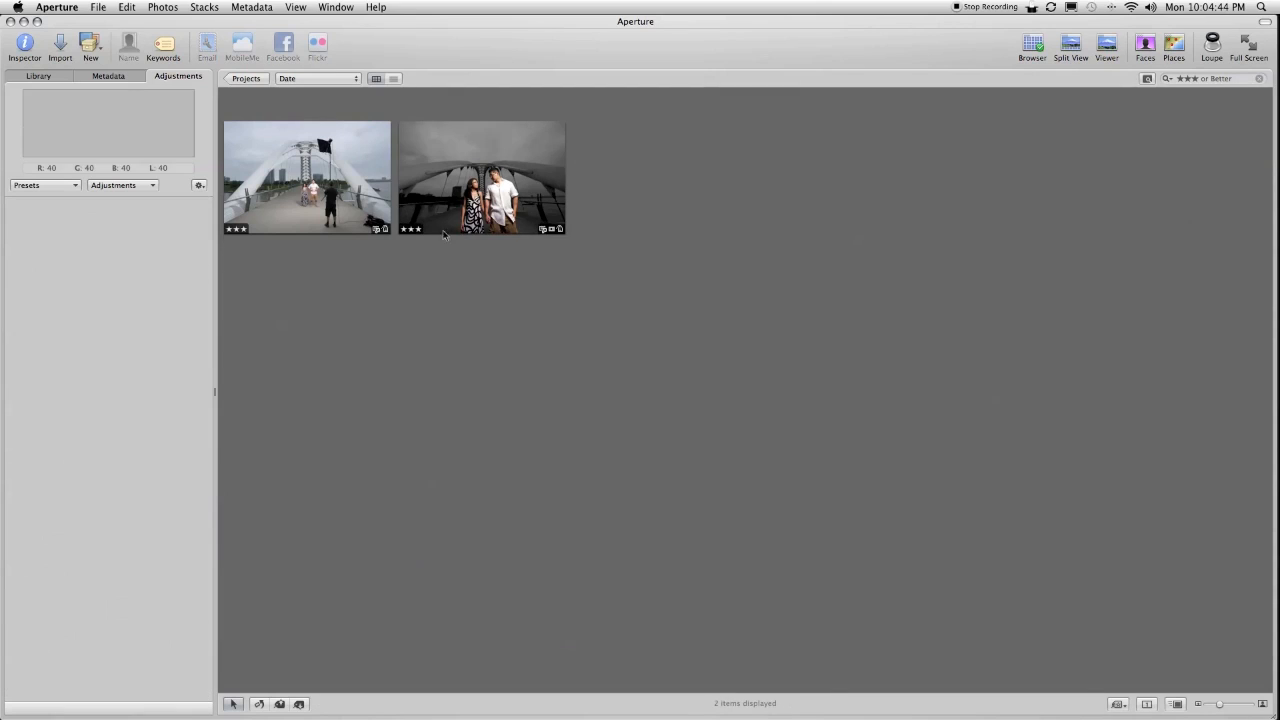
# - Switch to the Browser thumbnails and dismiss the Aperture menu without choosing anything
pyautogui.doubleClick(480, 178)
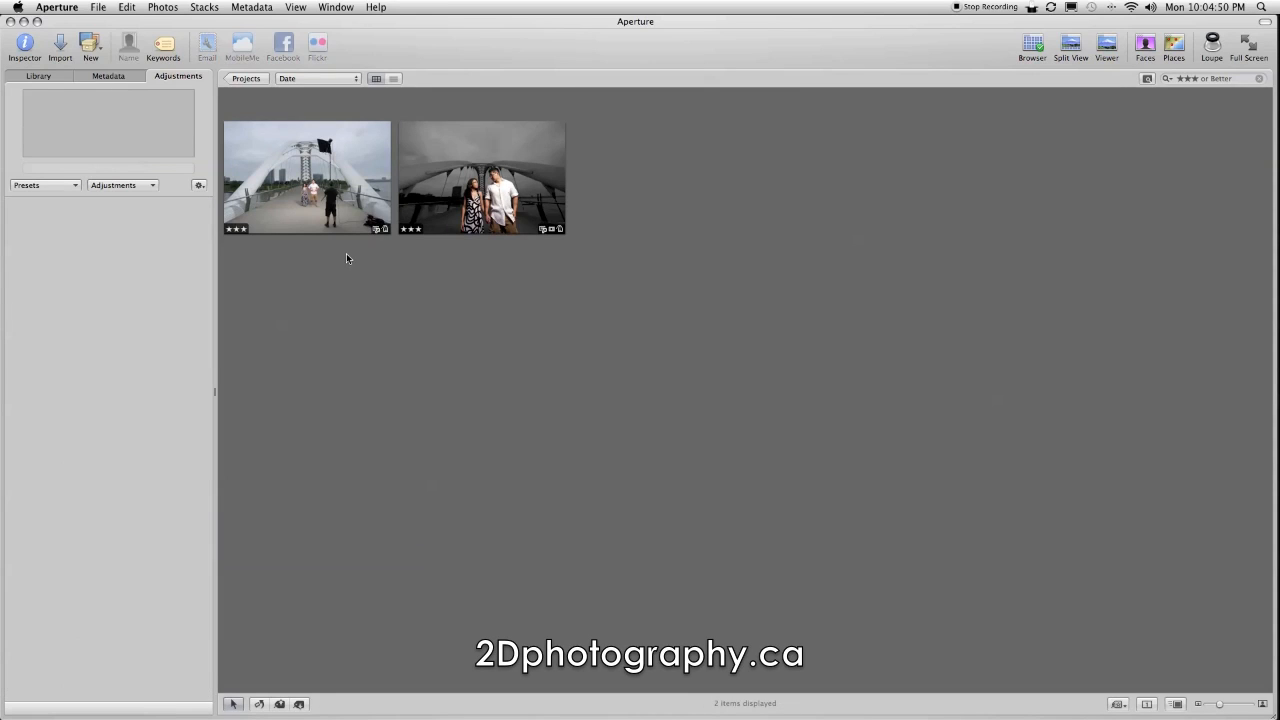
pyautogui.click(56, 8)
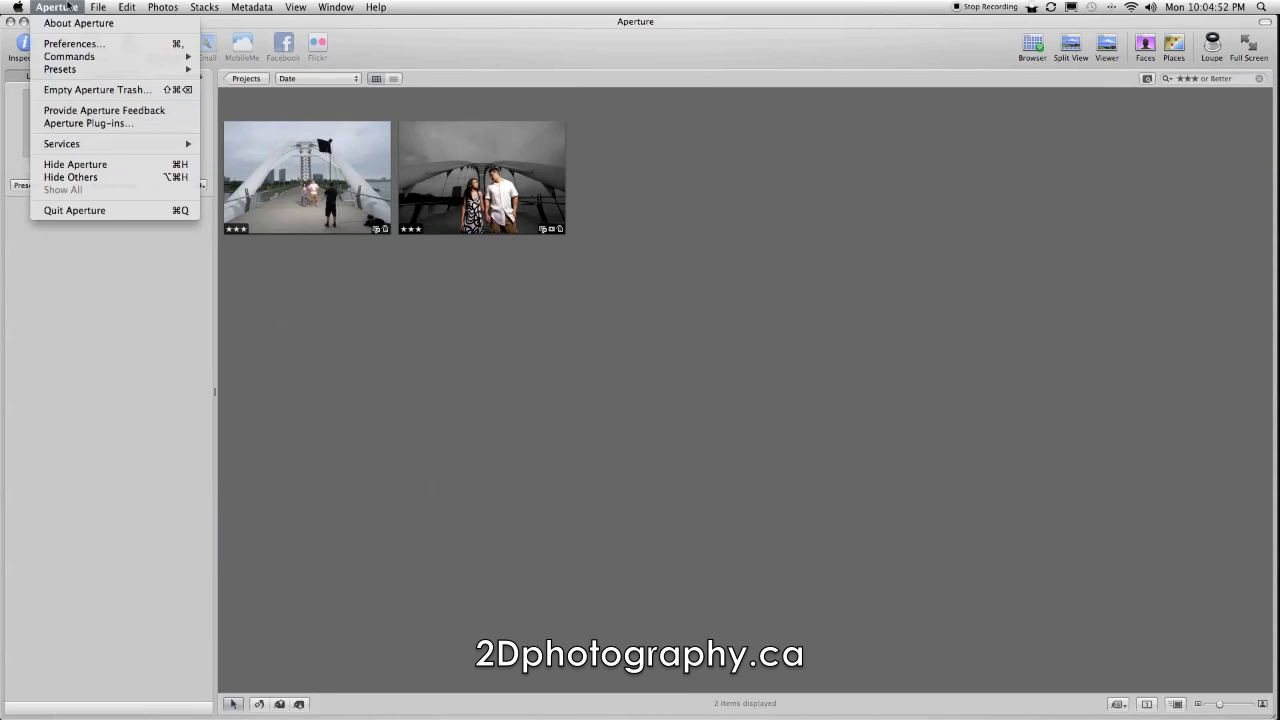
pyautogui.click(694, 148)
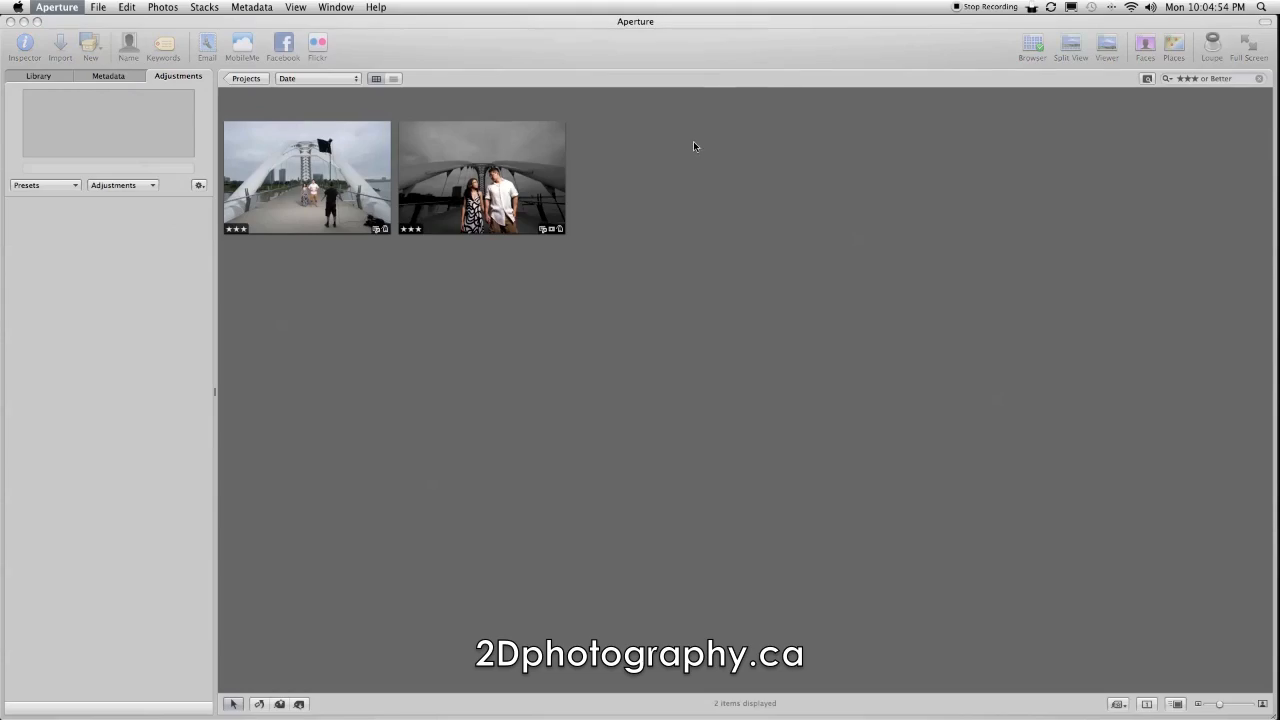